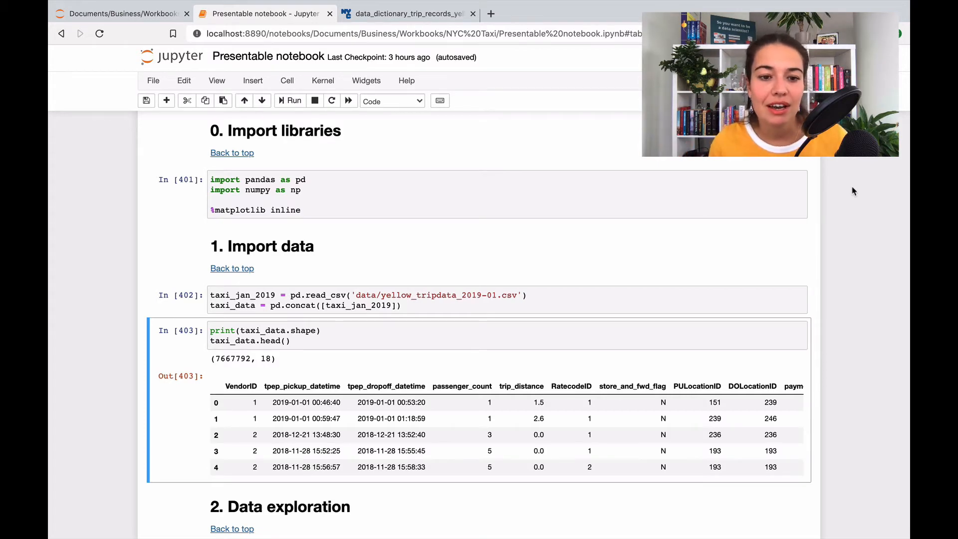
mouse_move(865, 221)
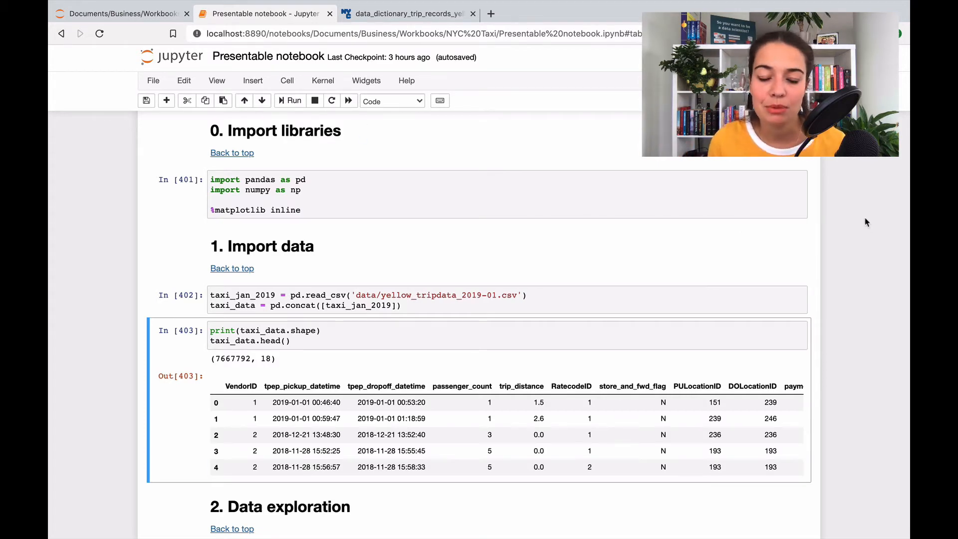
Scroll down to the Data exploration section and its taxi_data.columns cell.
scroll(down, 3)
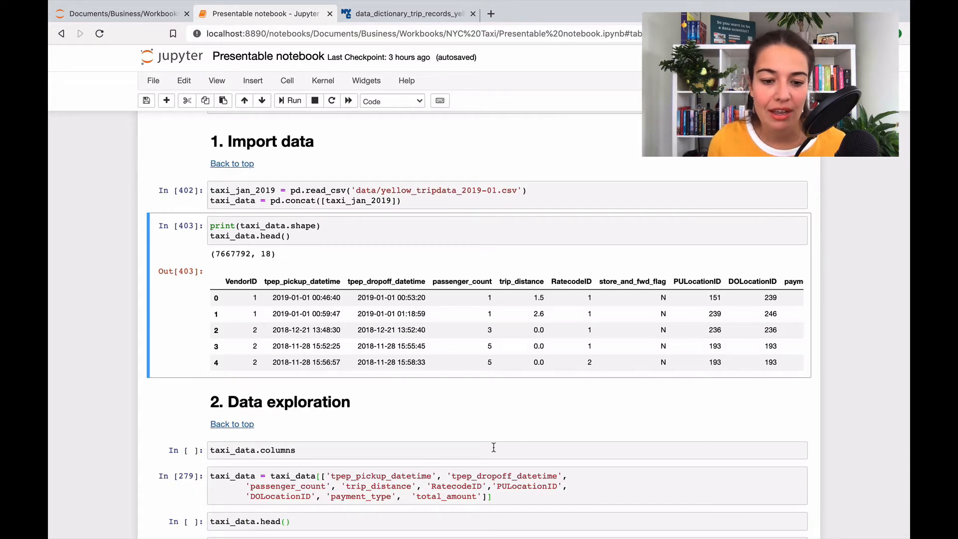
scroll(down, 3)
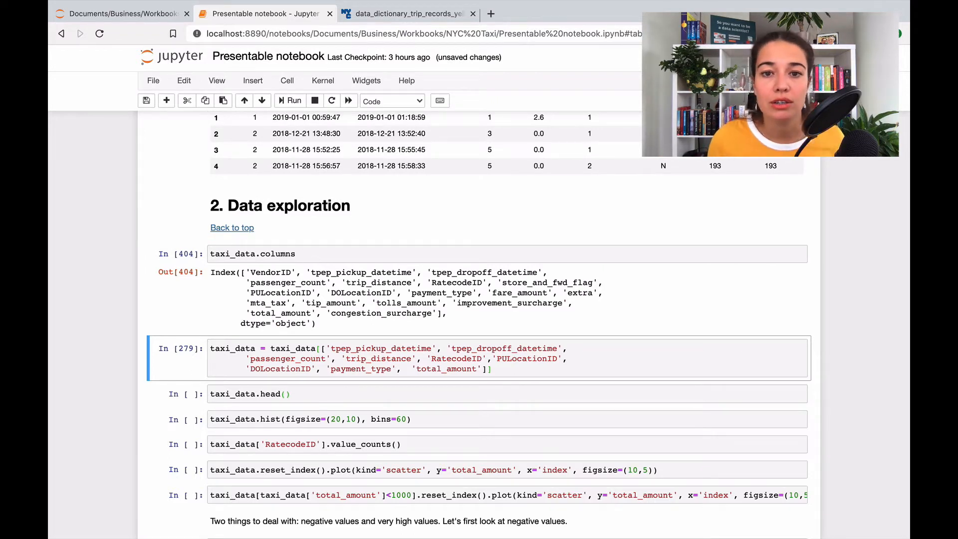
click(406, 14)
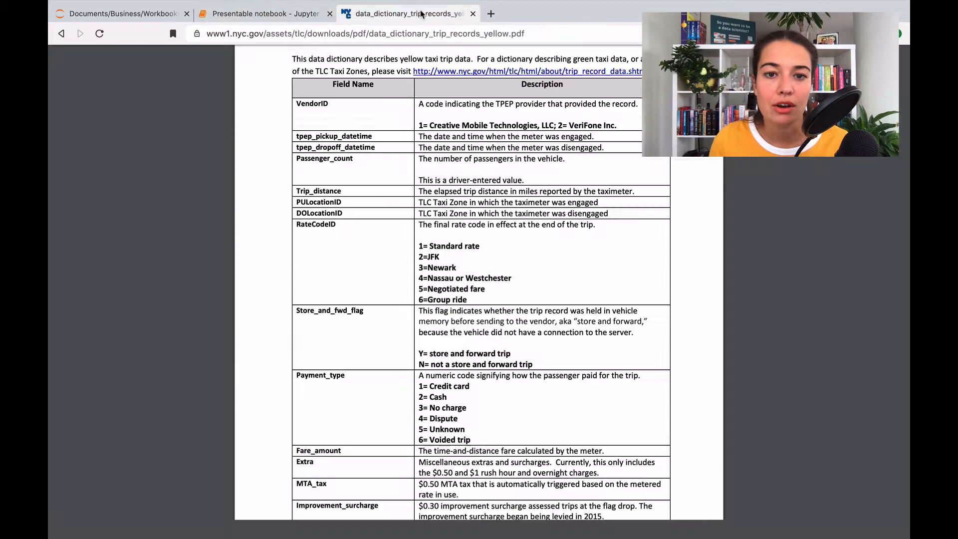
click(265, 13)
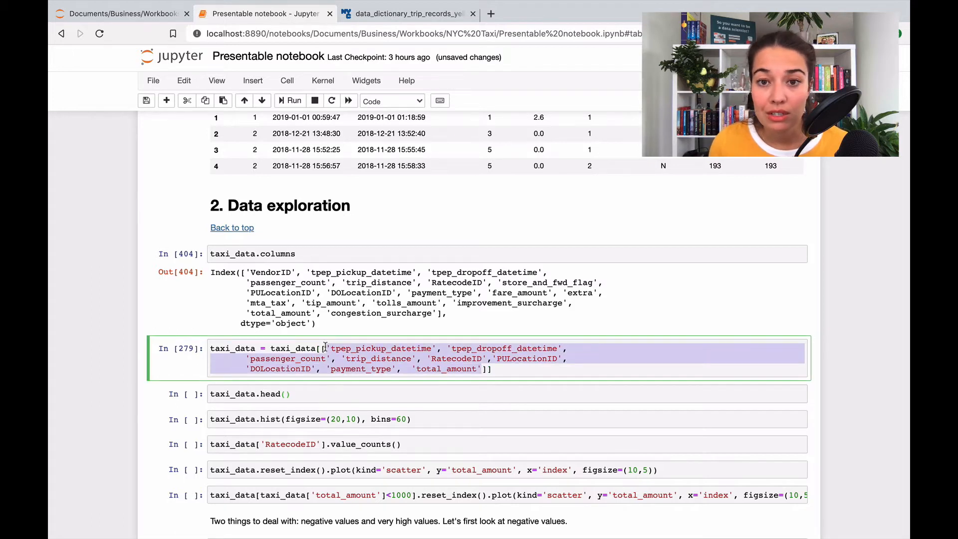
click(363, 359)
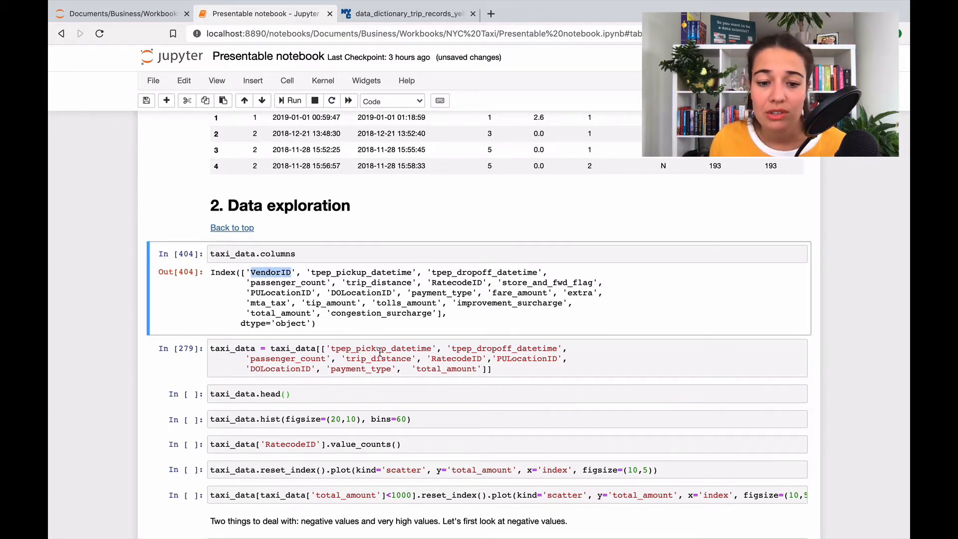
click(406, 14)
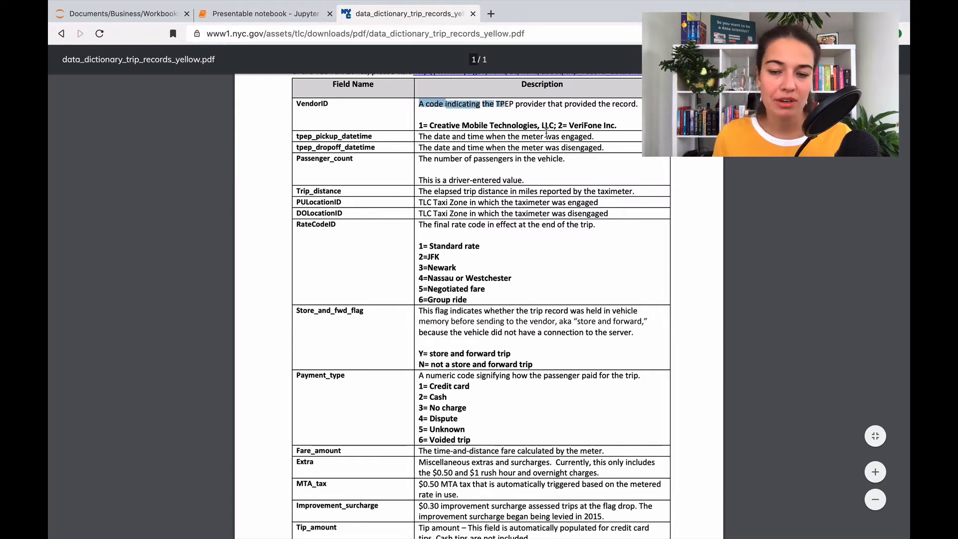
scroll(up, 3)
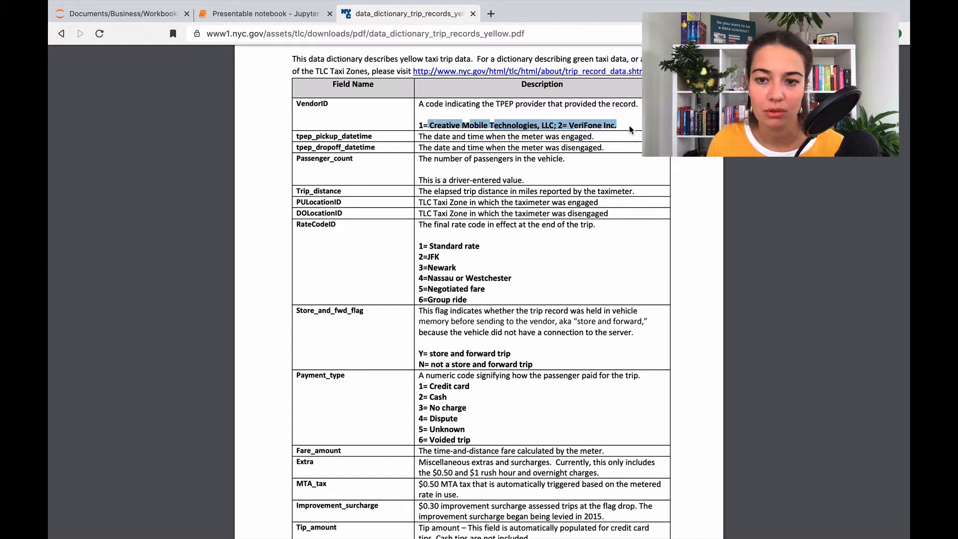
mouse_move(458, 133)
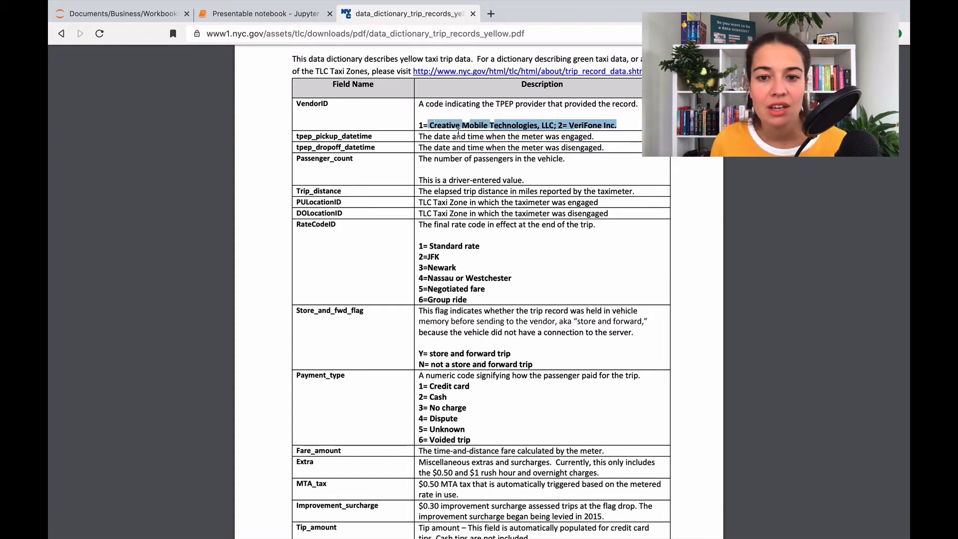
click(263, 14)
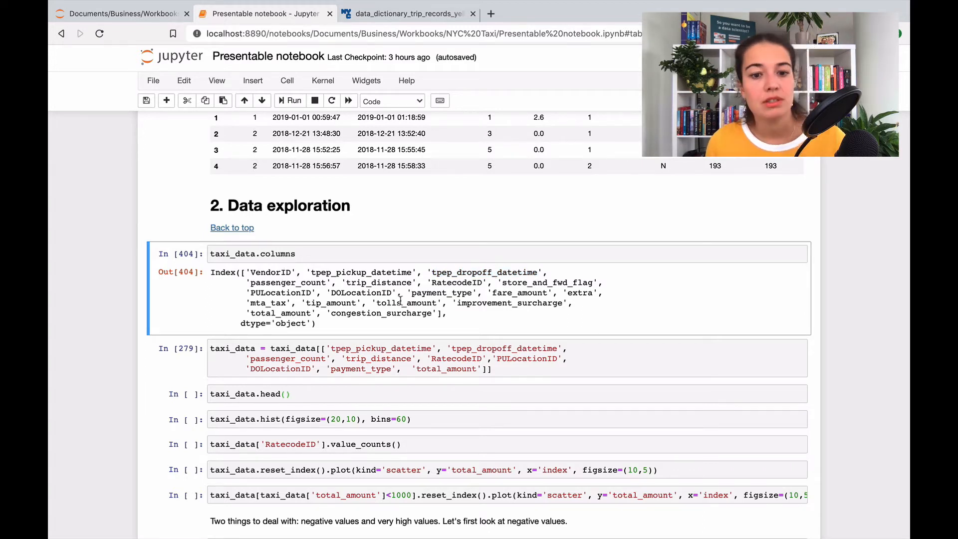
double_click(378, 282)
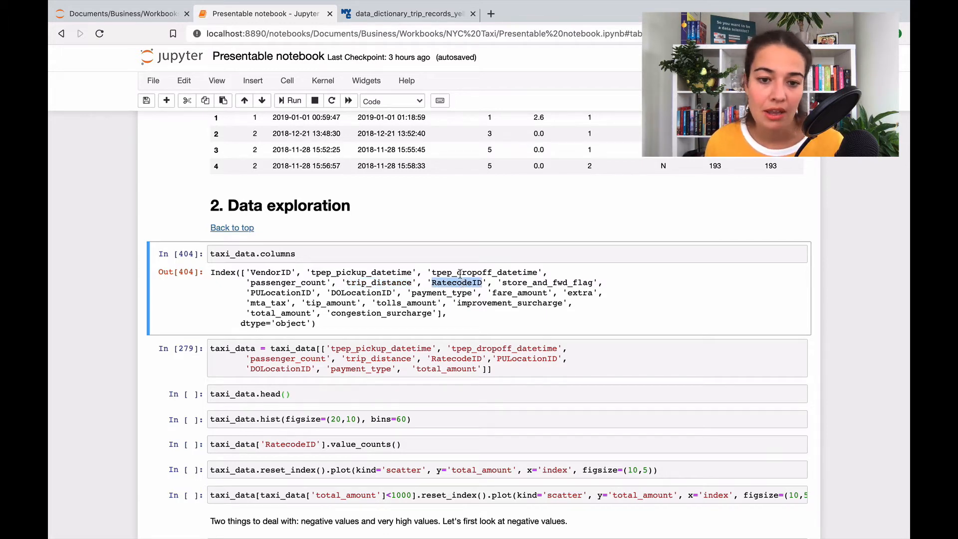
click(407, 13)
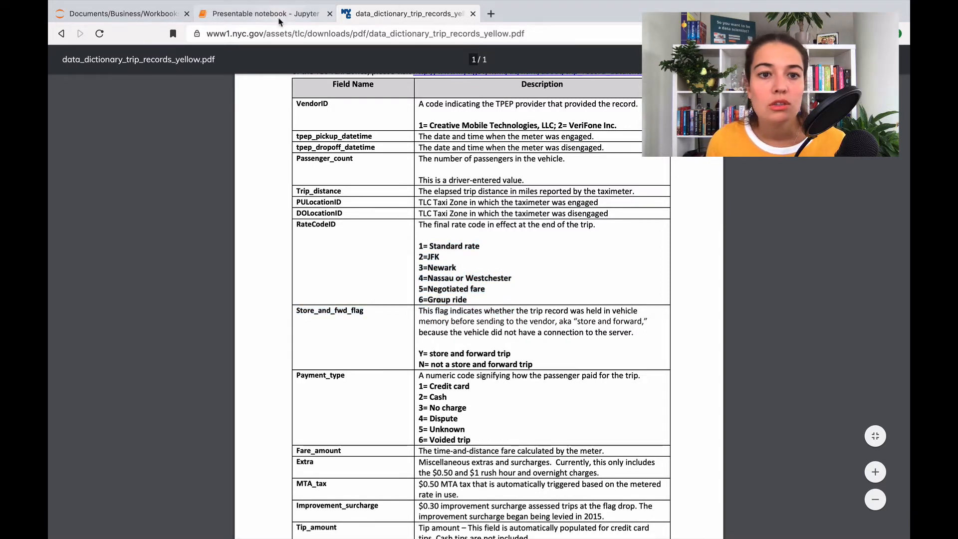
click(264, 13)
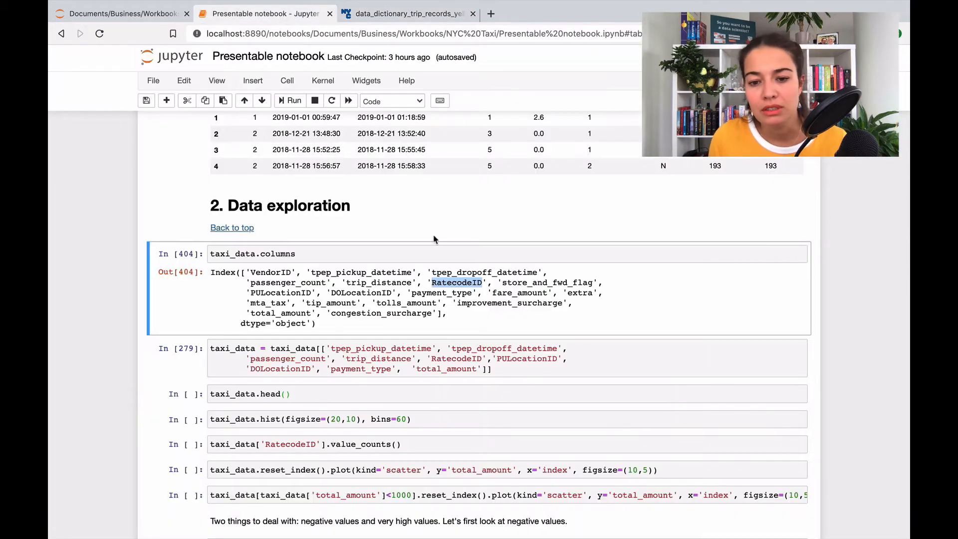
mouse_move(560, 319)
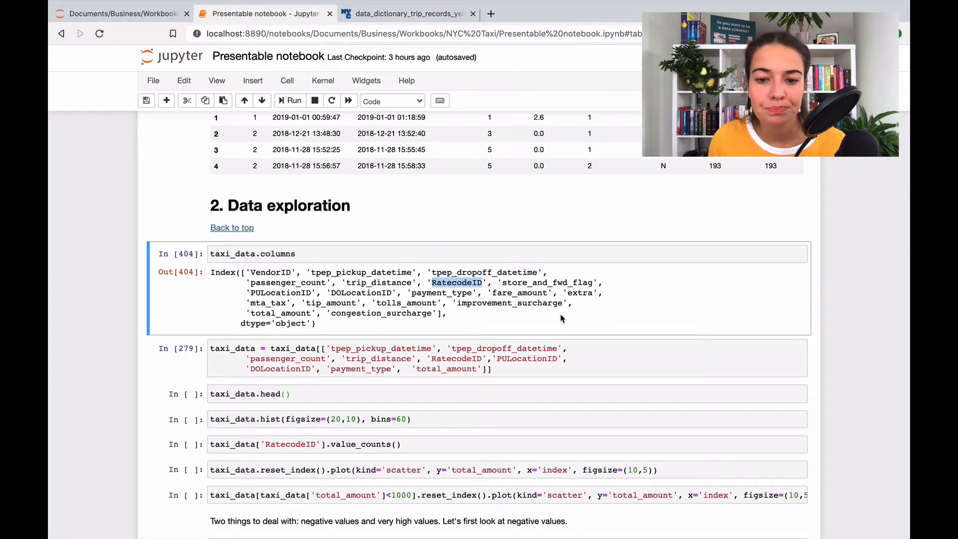
mouse_move(533, 279)
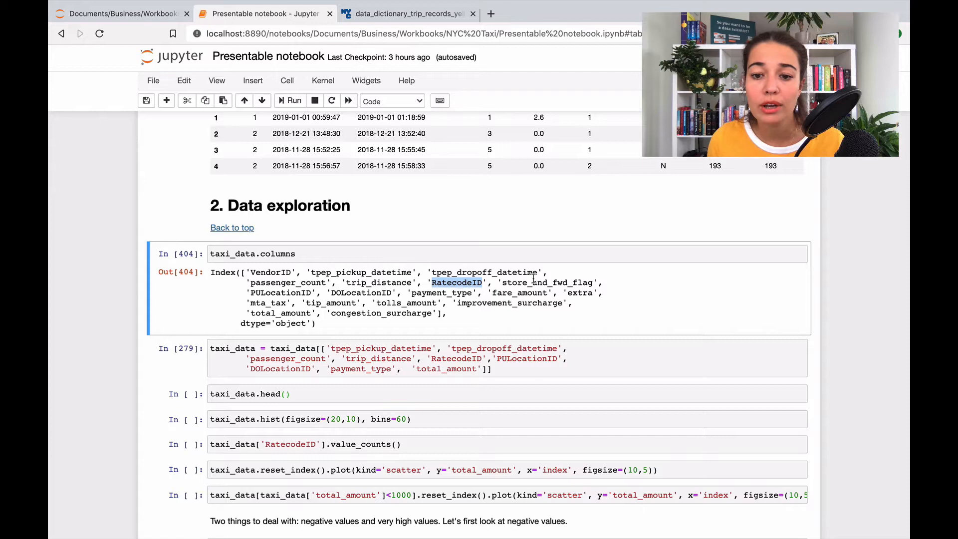
click(406, 14)
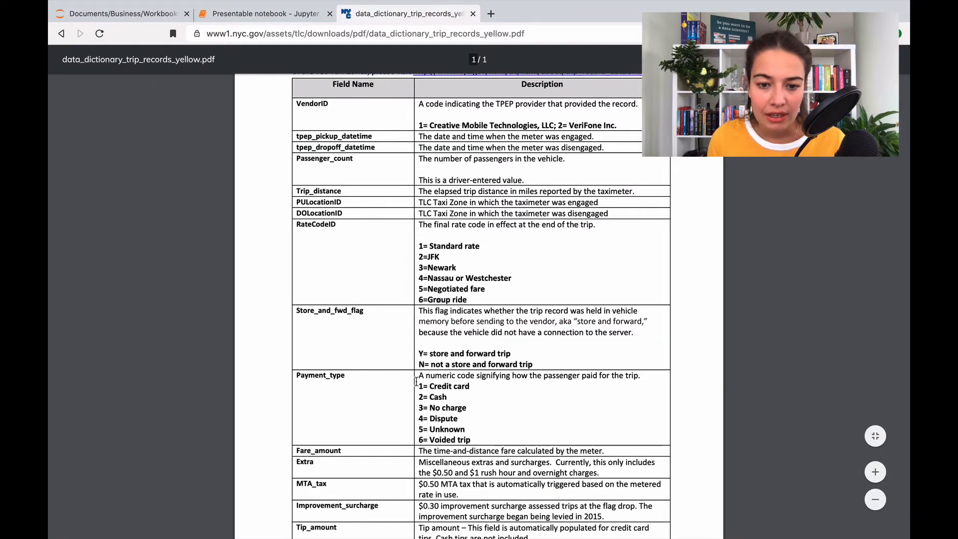
mouse_move(426, 314)
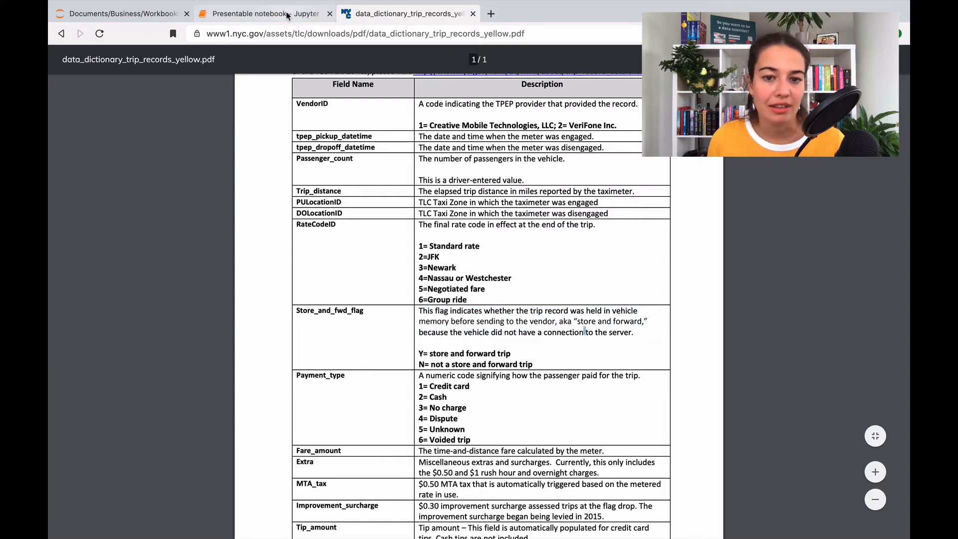
click(264, 14)
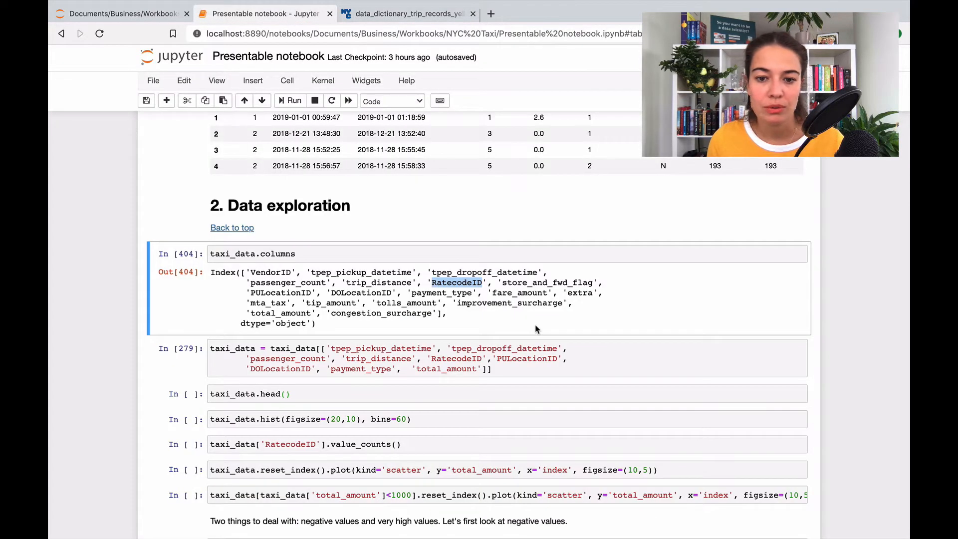
mouse_move(274, 294)
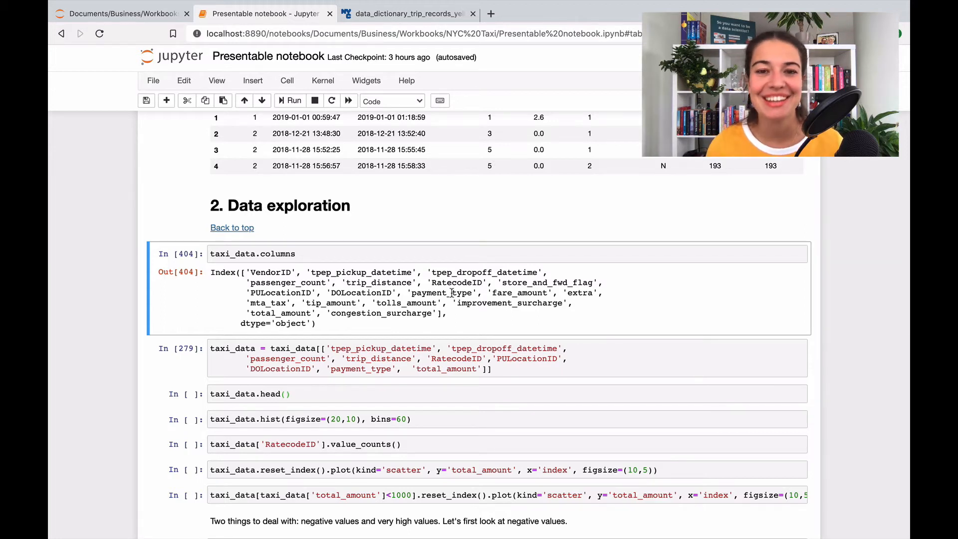
Compare the fare_amount and total_amount columns against the data dictionary PDF.
double_click(441, 293)
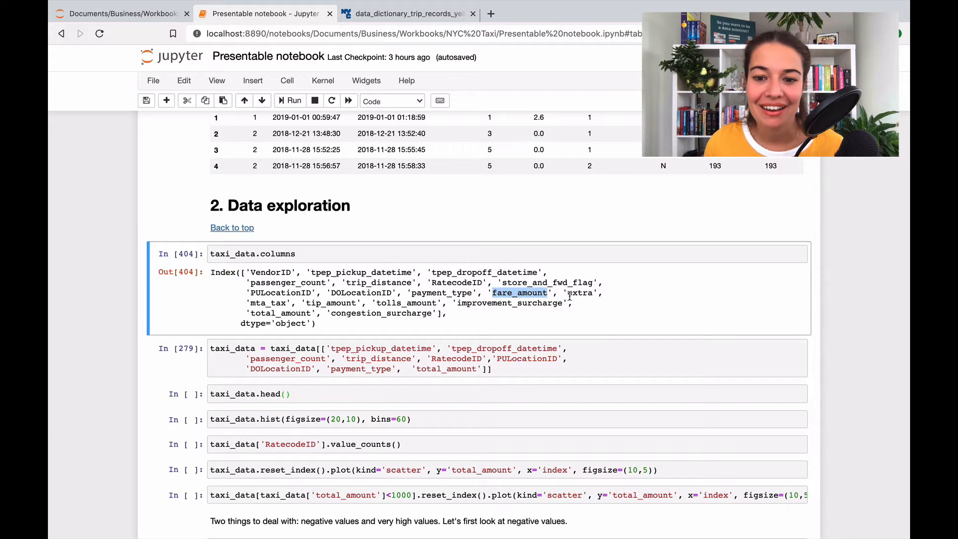
click(406, 14)
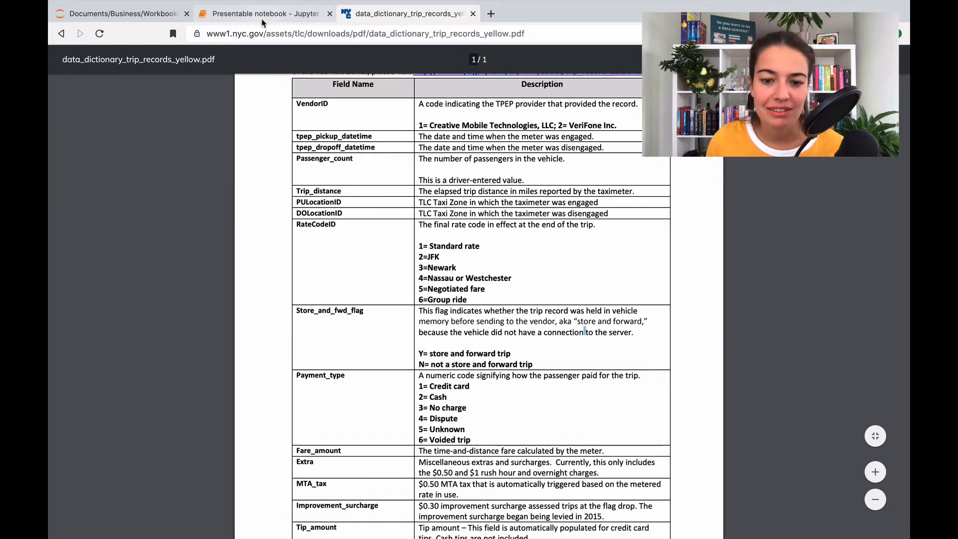
click(263, 13)
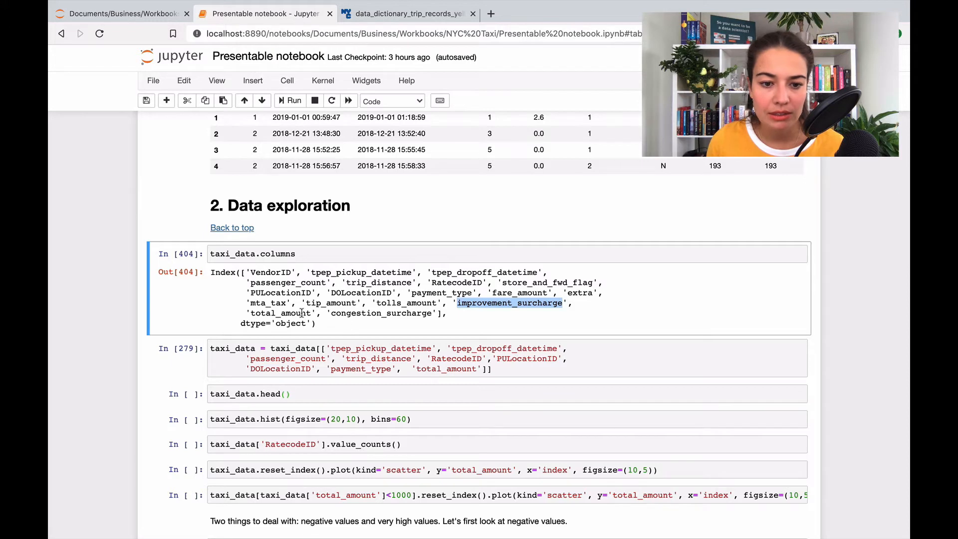
double_click(280, 312)
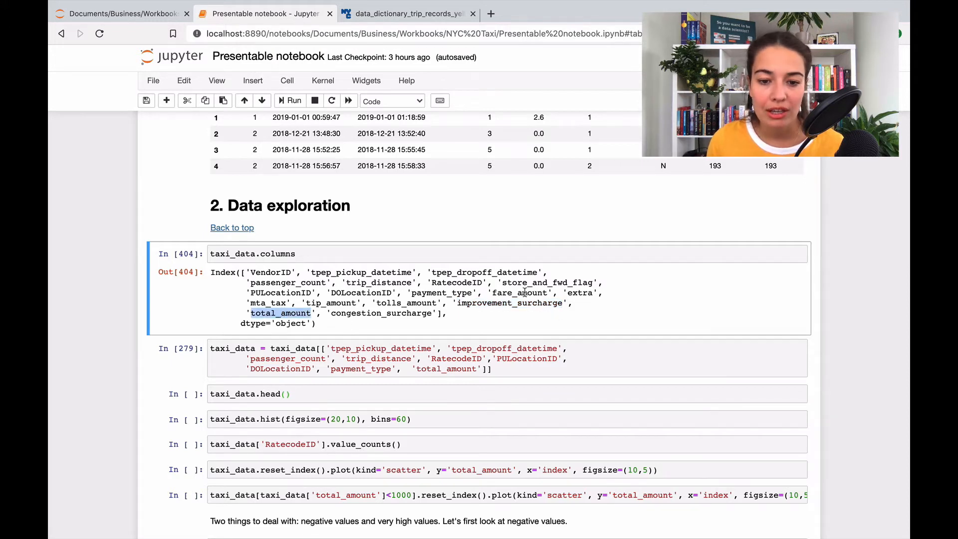
double_click(519, 293)
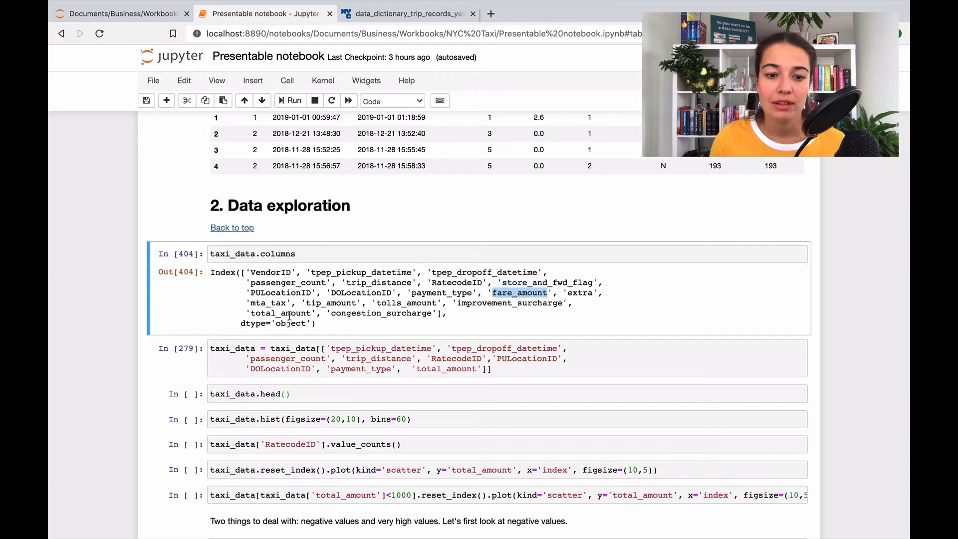
double_click(280, 313)
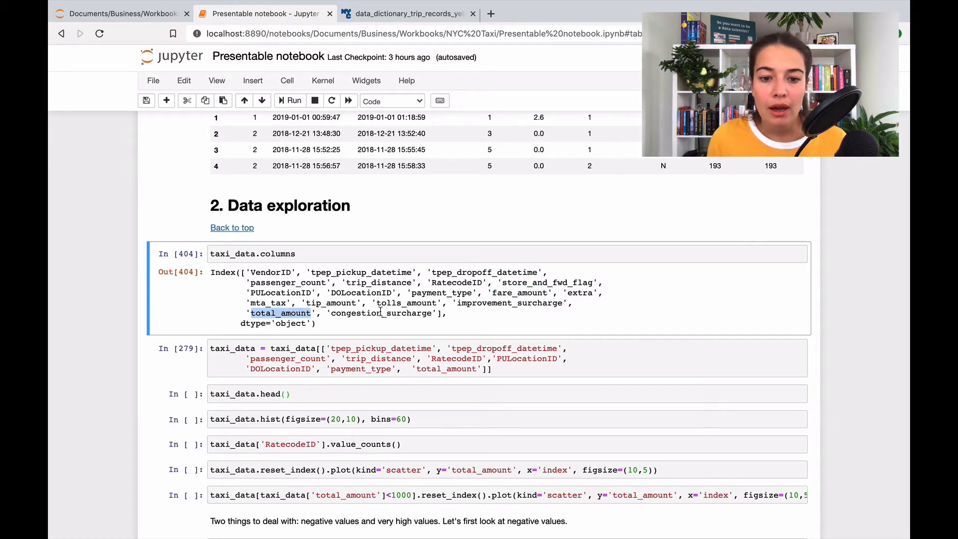
double_click(381, 313)
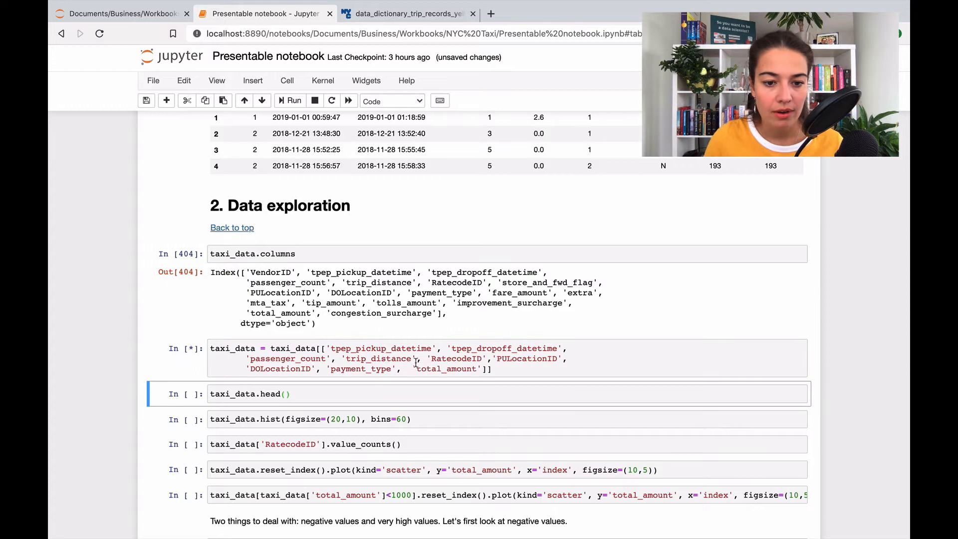
Run the column-subset cell and preview the first five rows with taxi_data.head().
click(289, 100)
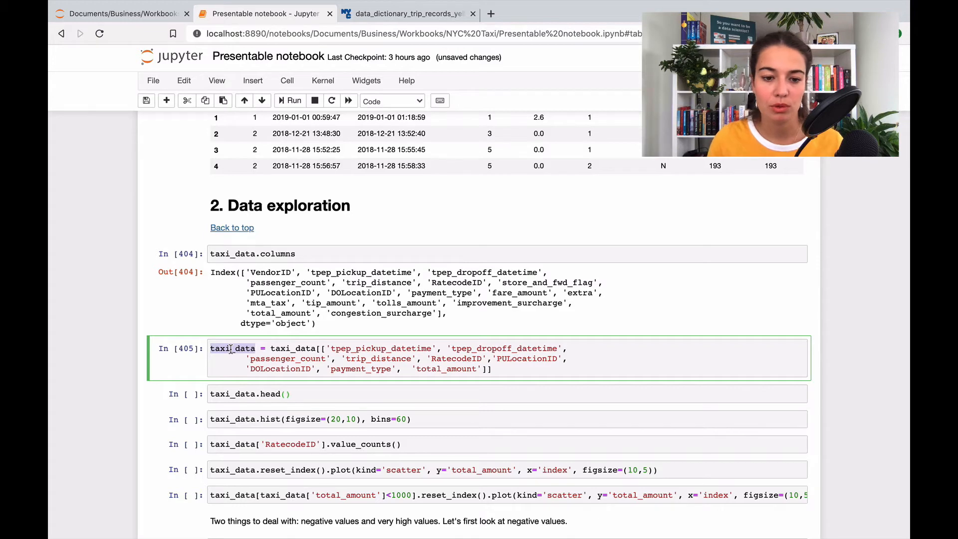
click(336, 394)
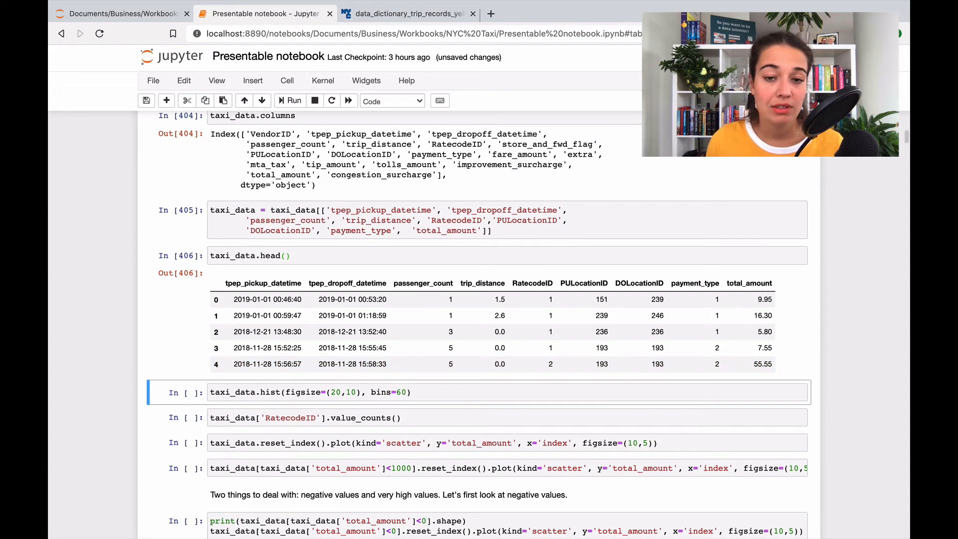
scroll(up, 3)
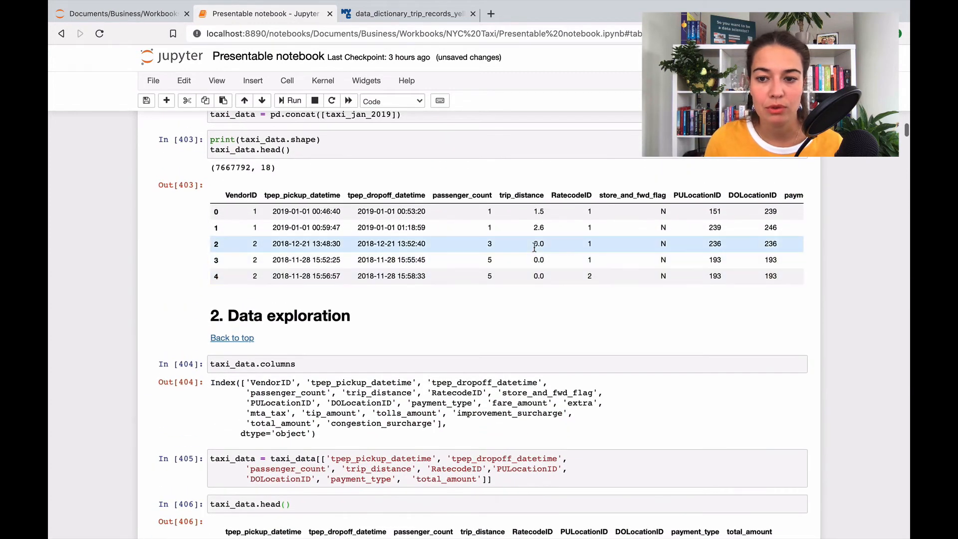
scroll(right, 3)
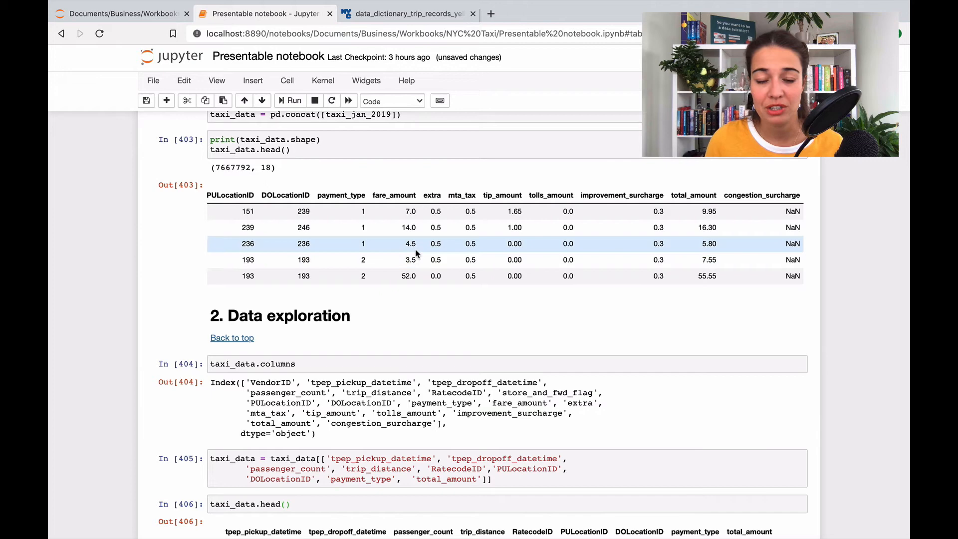
scroll(down, 3)
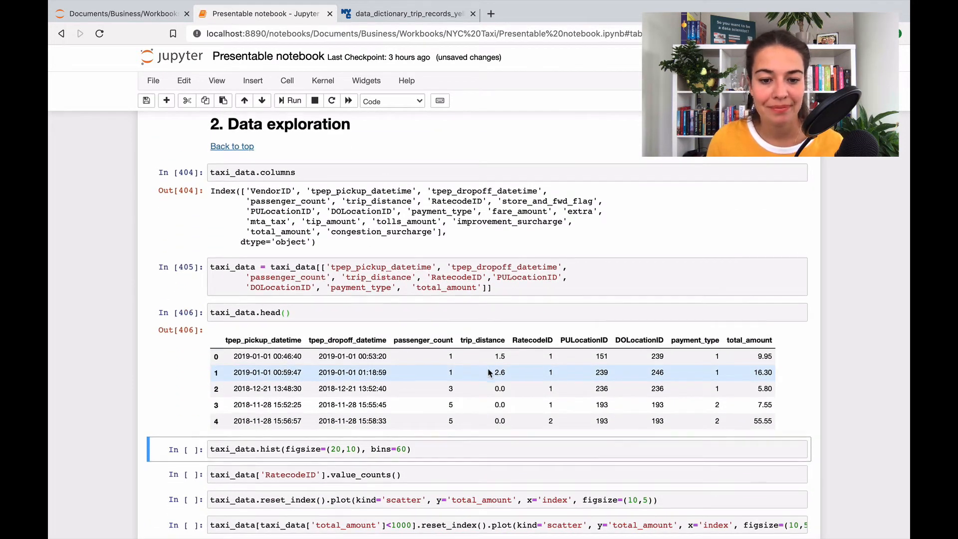
scroll(down, 3)
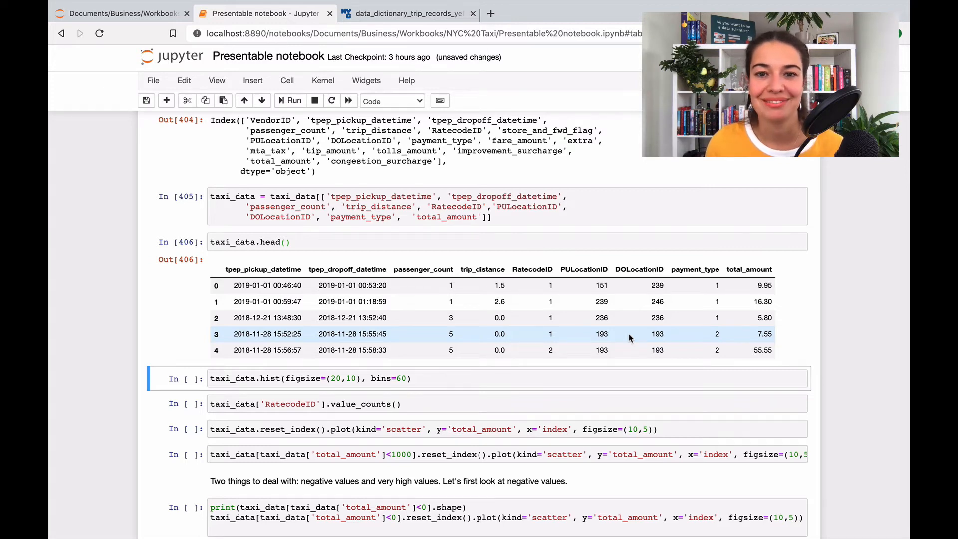
Scroll through the 60-bin histograms rendered for every taxi_data column.
scroll(up, 3)
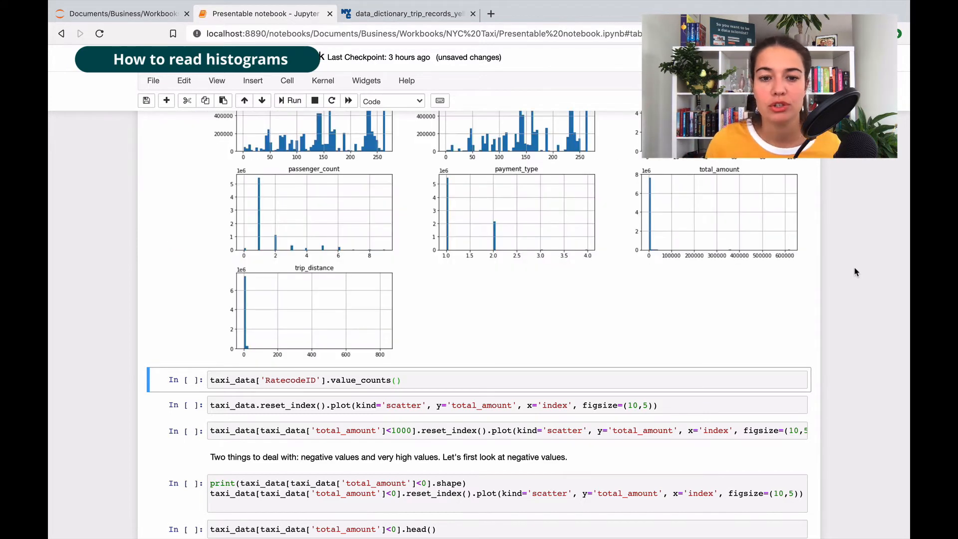
scroll(up, 3)
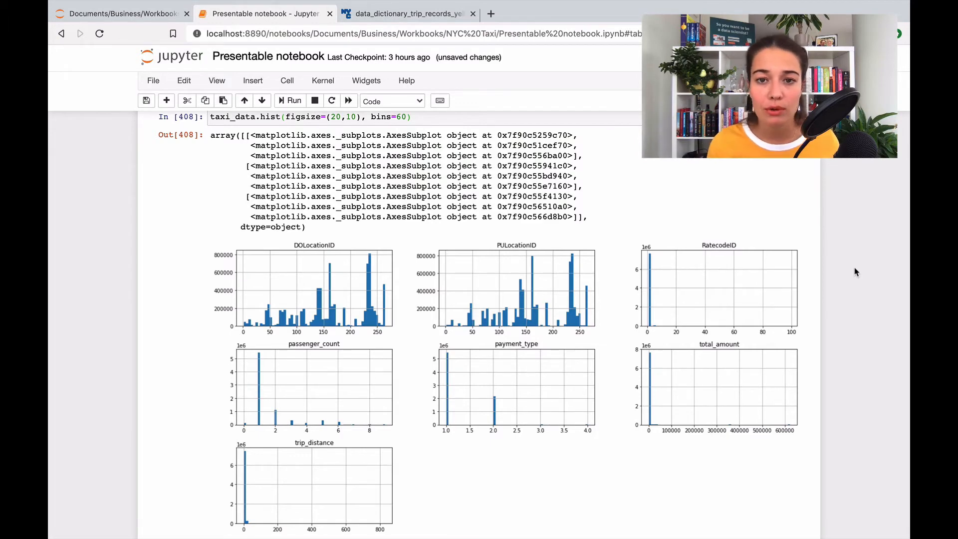
scroll(down, 3)
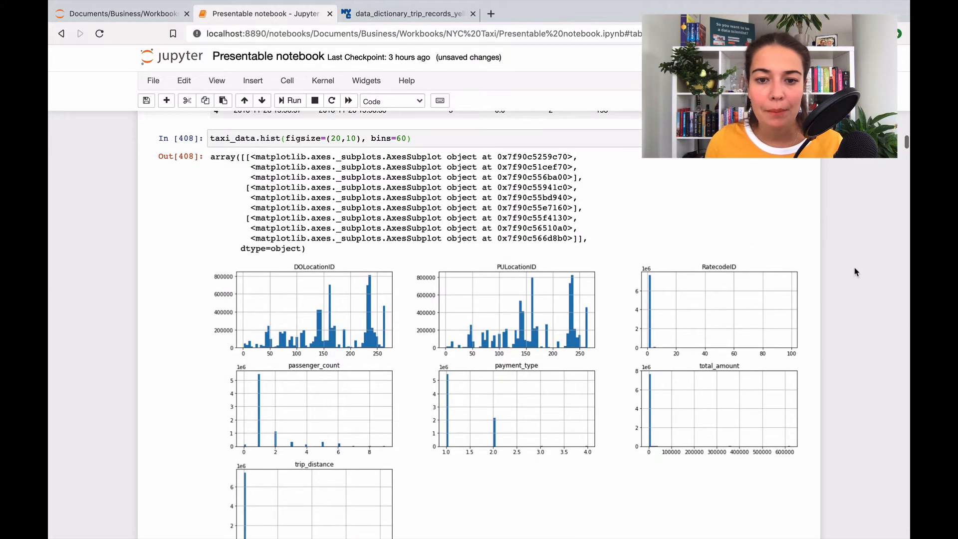
scroll(up, 3)
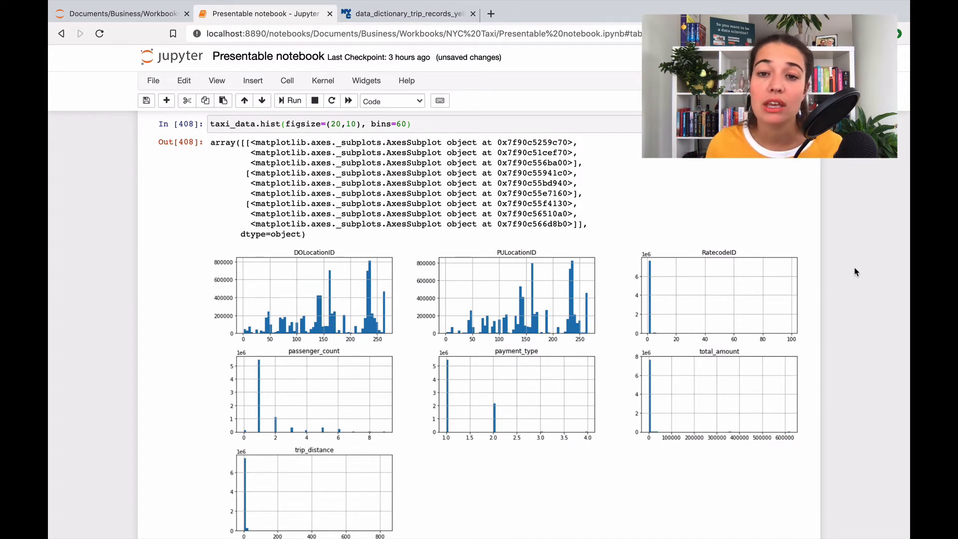
scroll(up, 3)
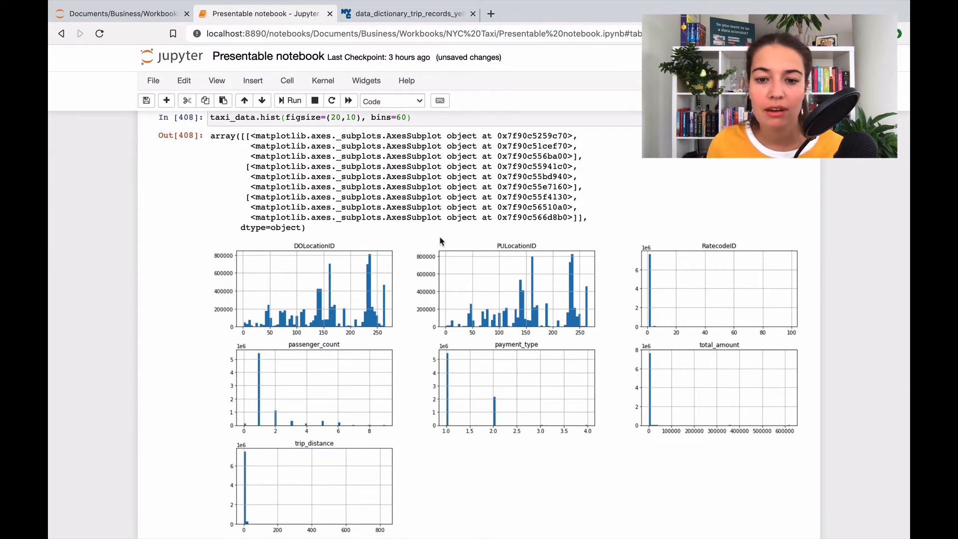
mouse_move(499, 418)
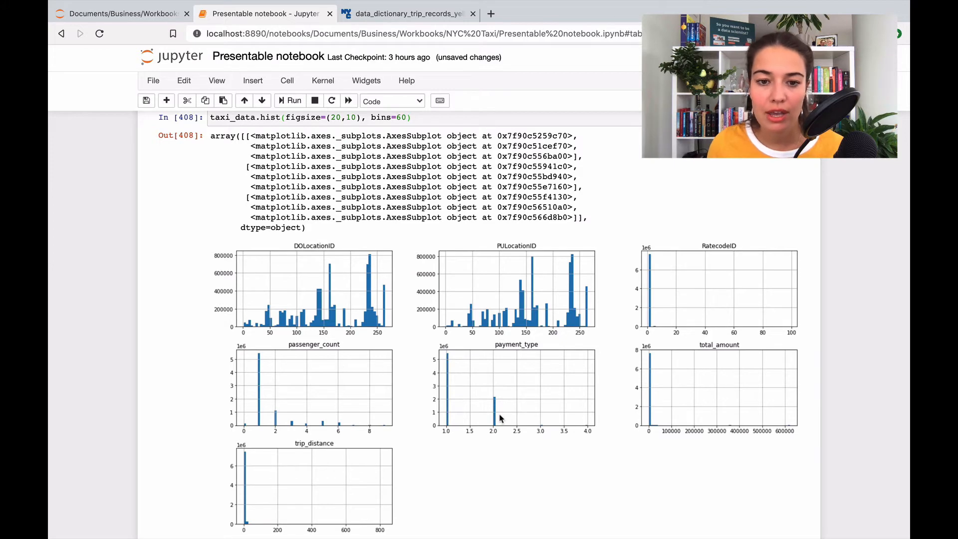
scroll(up, 3)
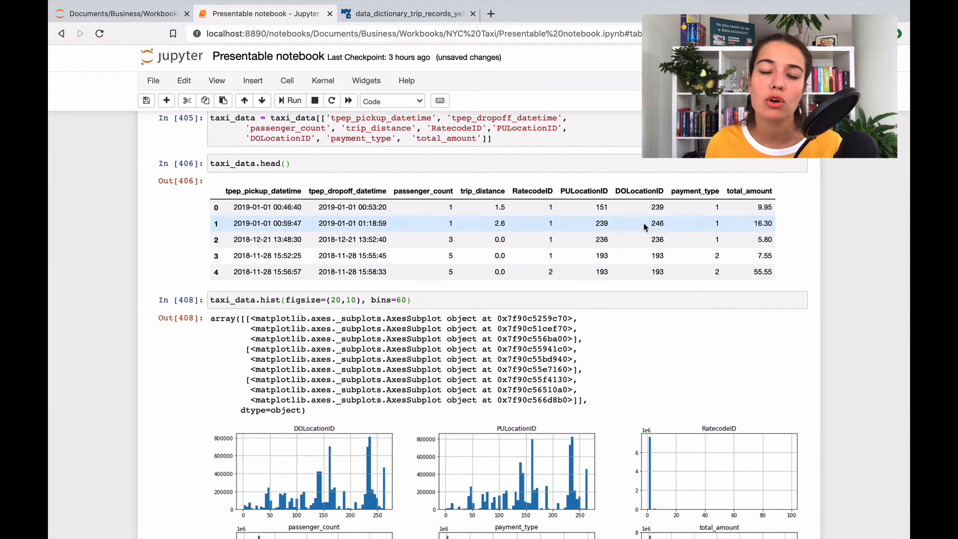
mouse_move(852, 296)
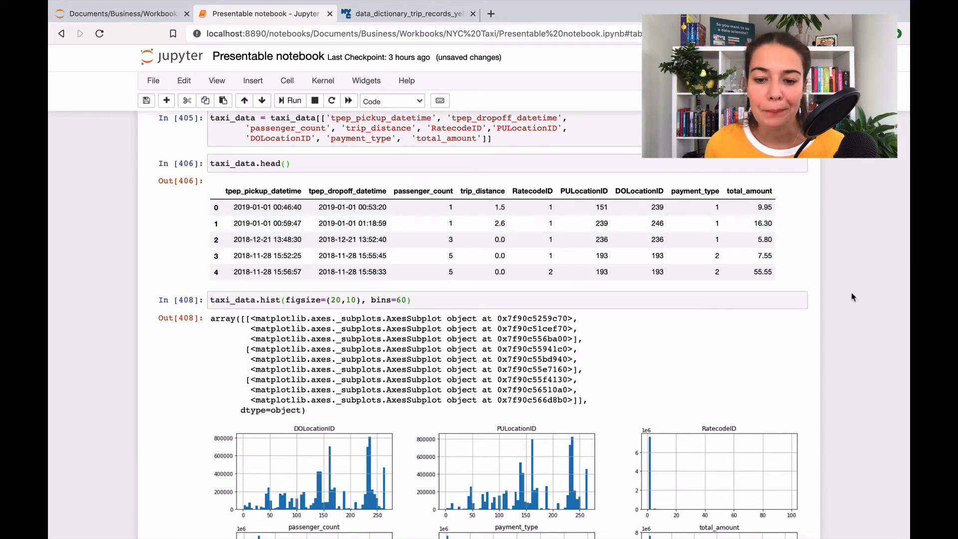
scroll(down, 3)
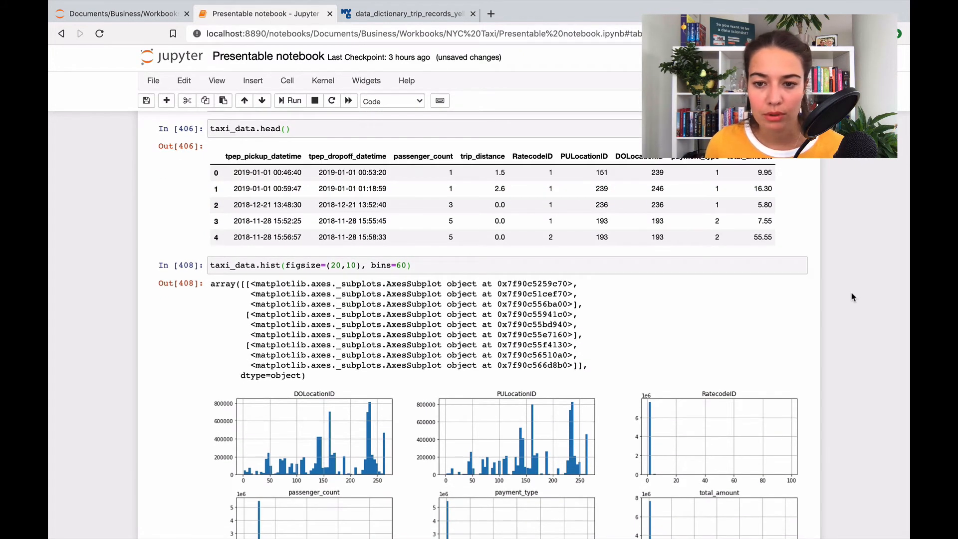
scroll(down, 3)
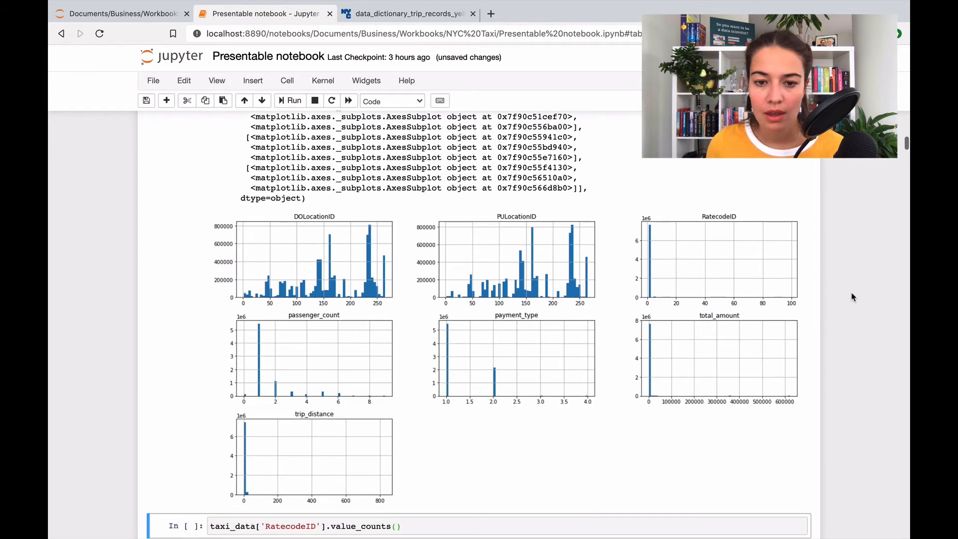
mouse_move(288, 272)
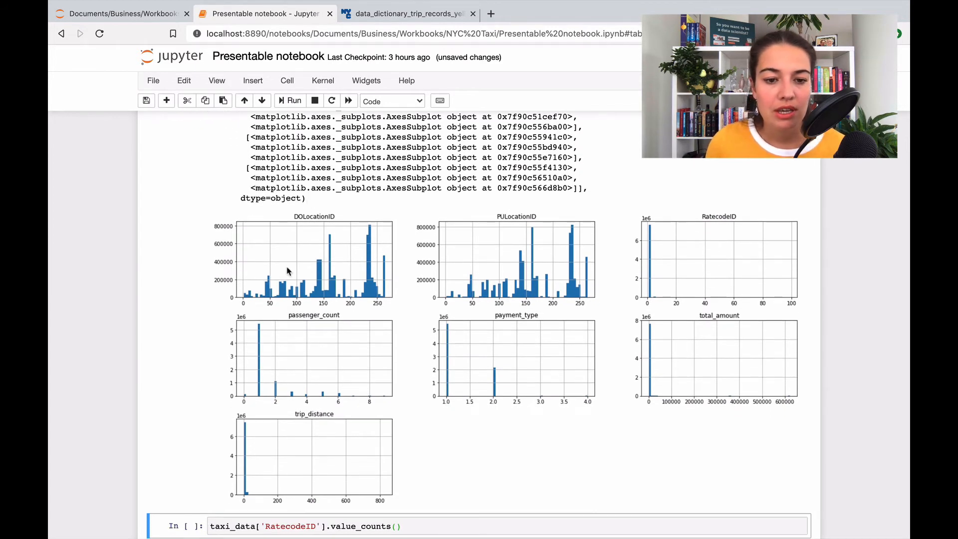
mouse_move(253, 306)
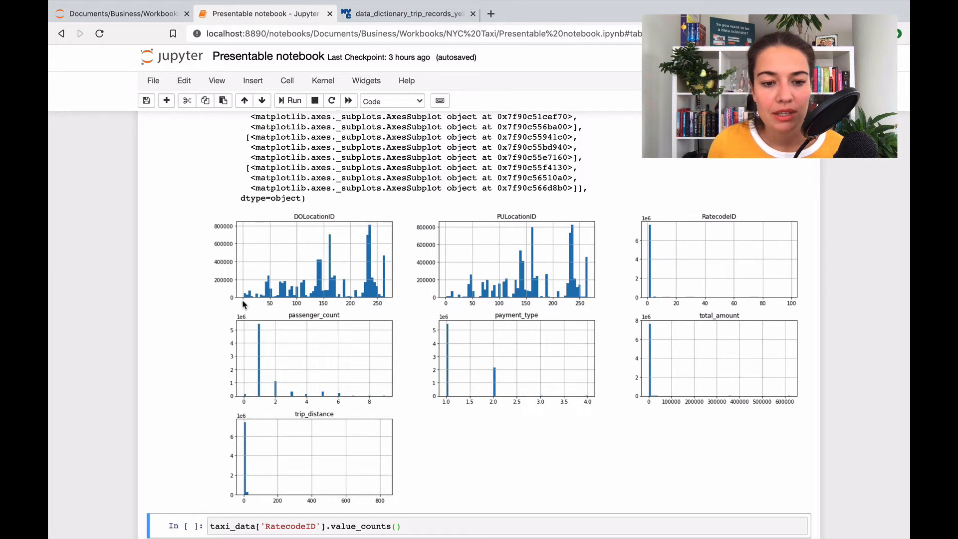
mouse_move(388, 305)
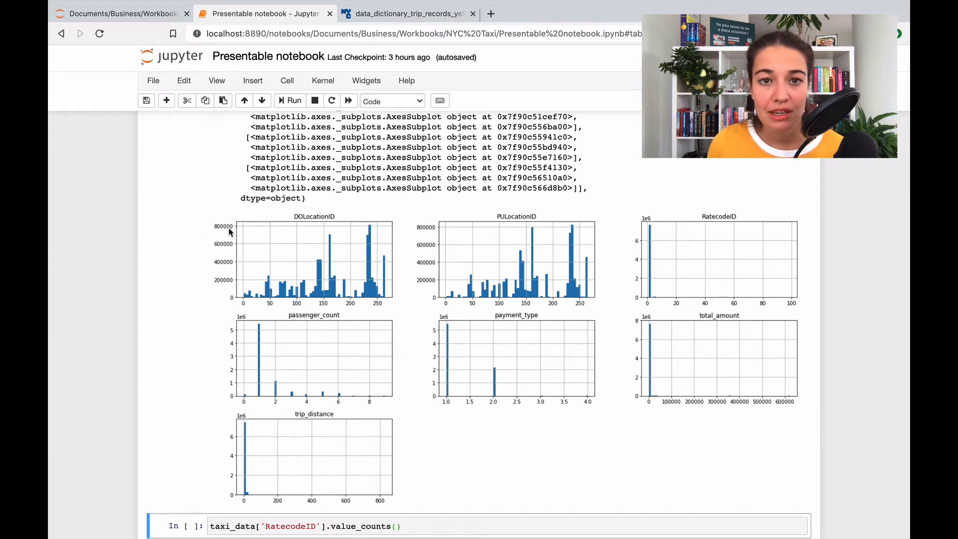
mouse_move(379, 302)
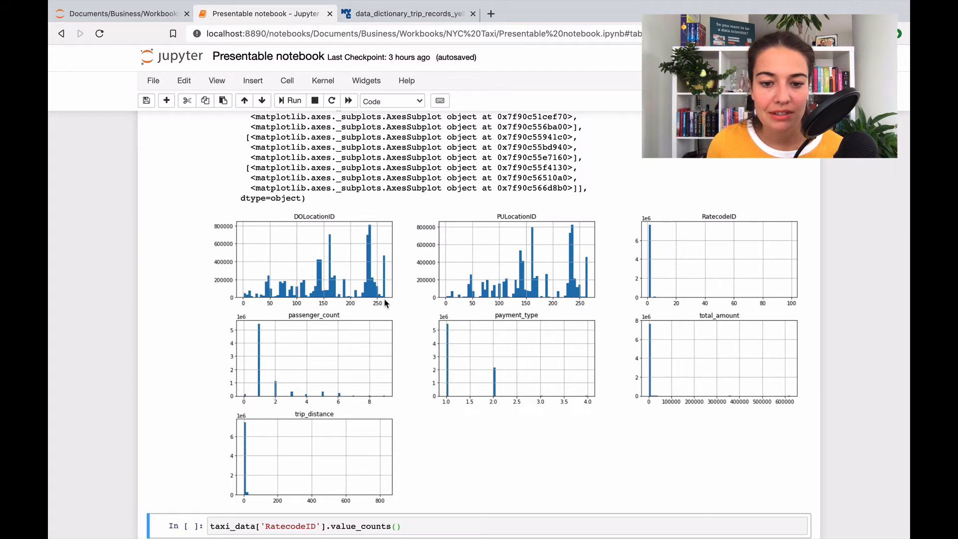
mouse_move(383, 279)
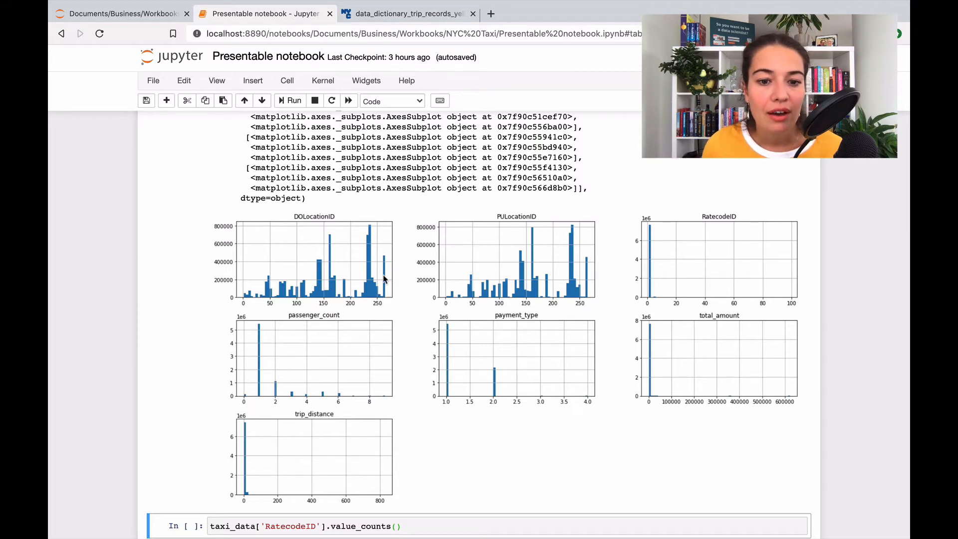
mouse_move(228, 264)
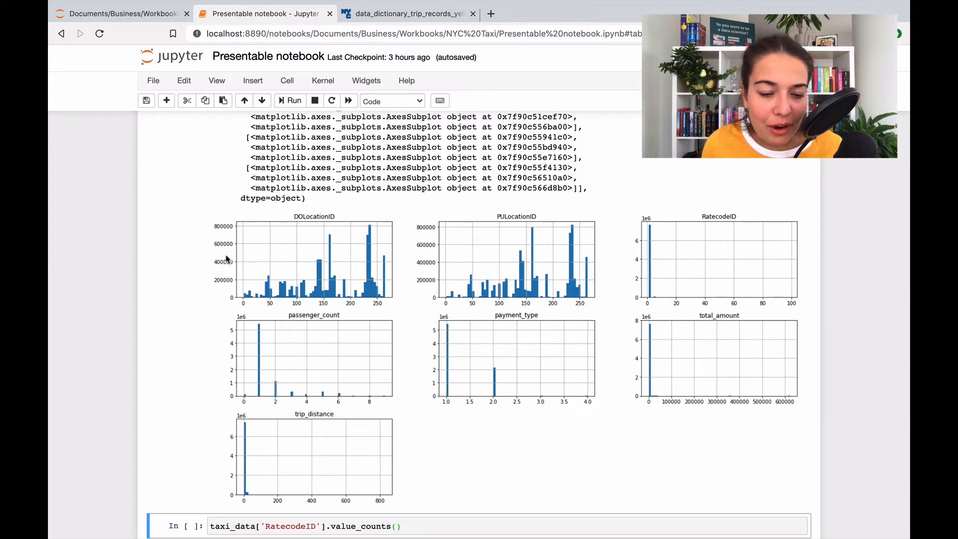
mouse_move(386, 310)
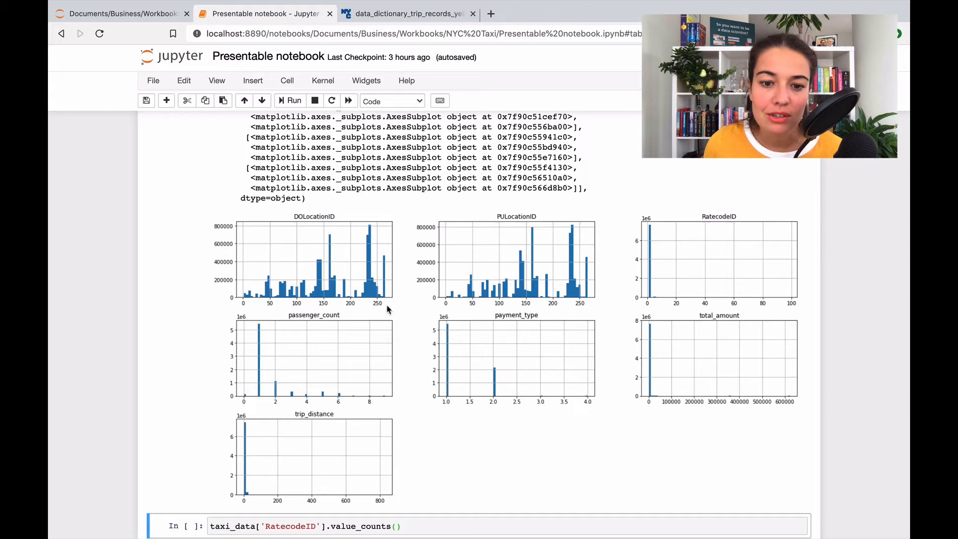
mouse_move(294, 223)
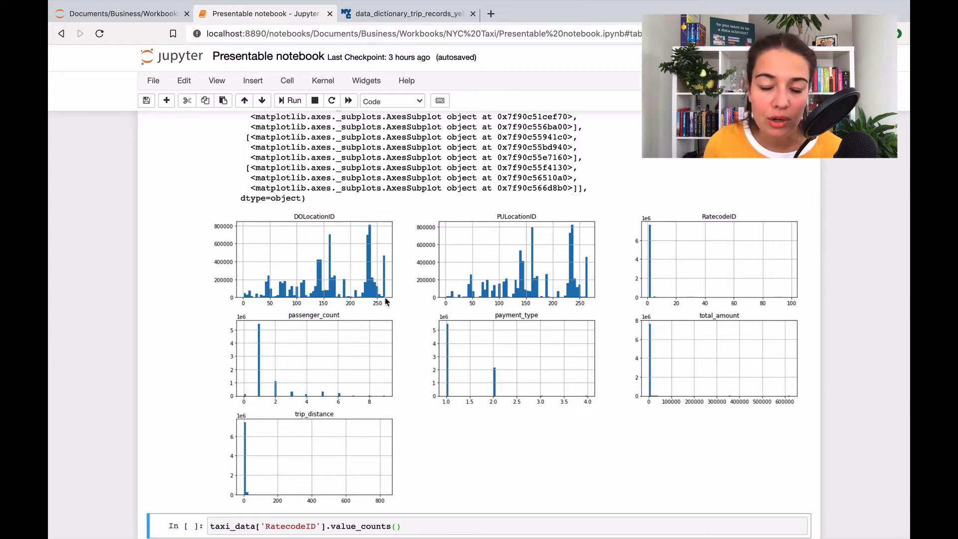
mouse_move(615, 280)
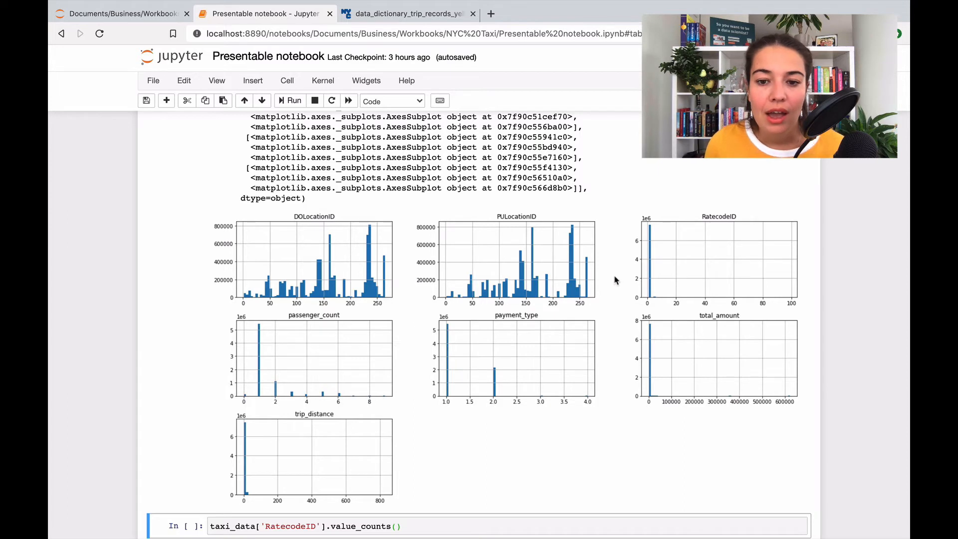
mouse_move(608, 256)
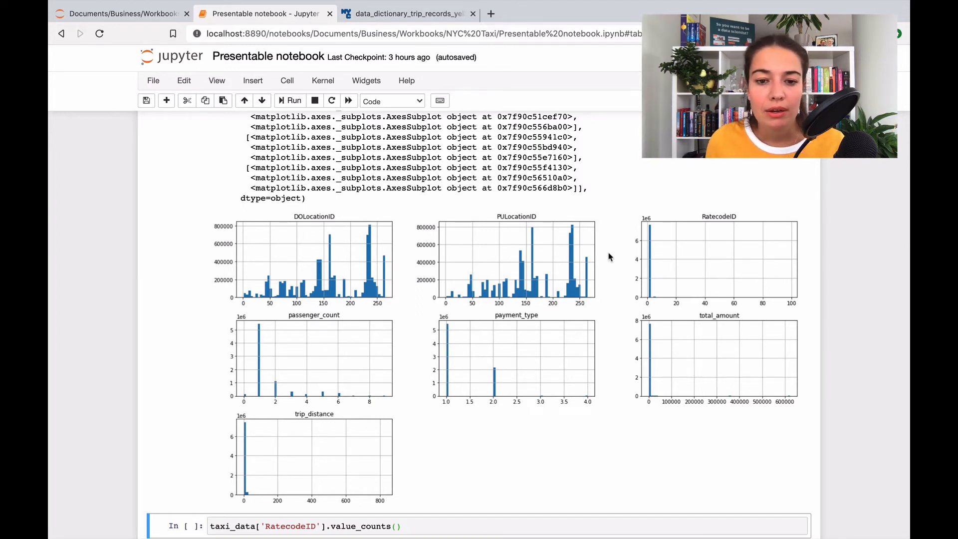
mouse_move(239, 299)
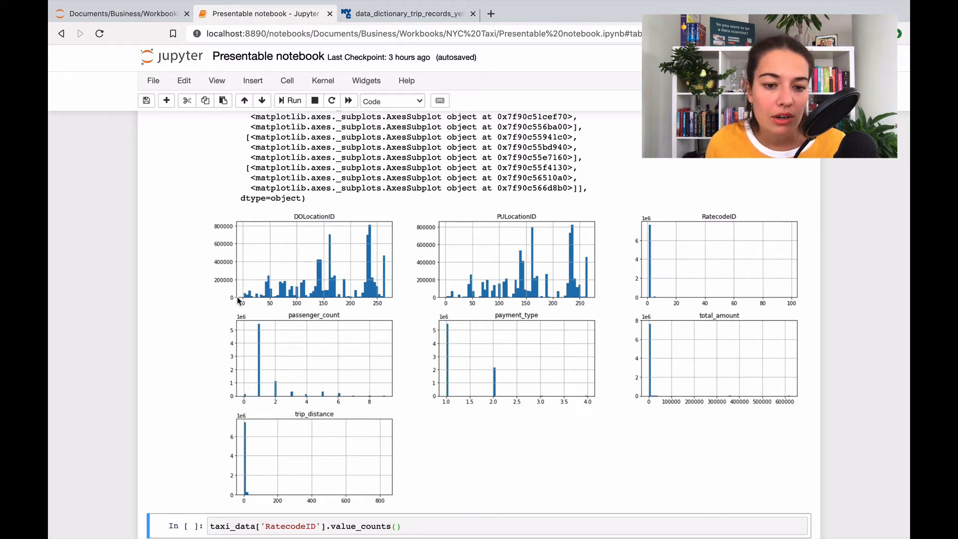
mouse_move(377, 302)
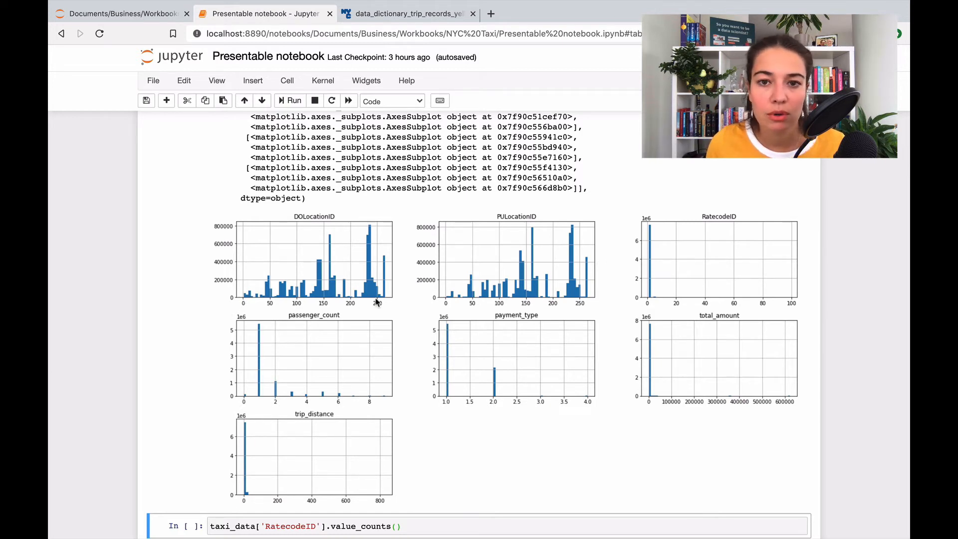
mouse_move(335, 237)
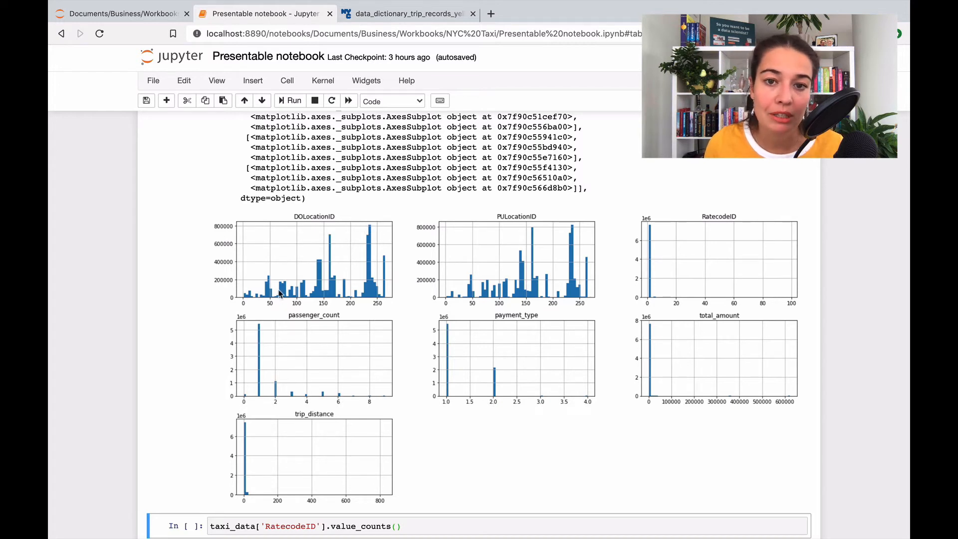
mouse_move(467, 297)
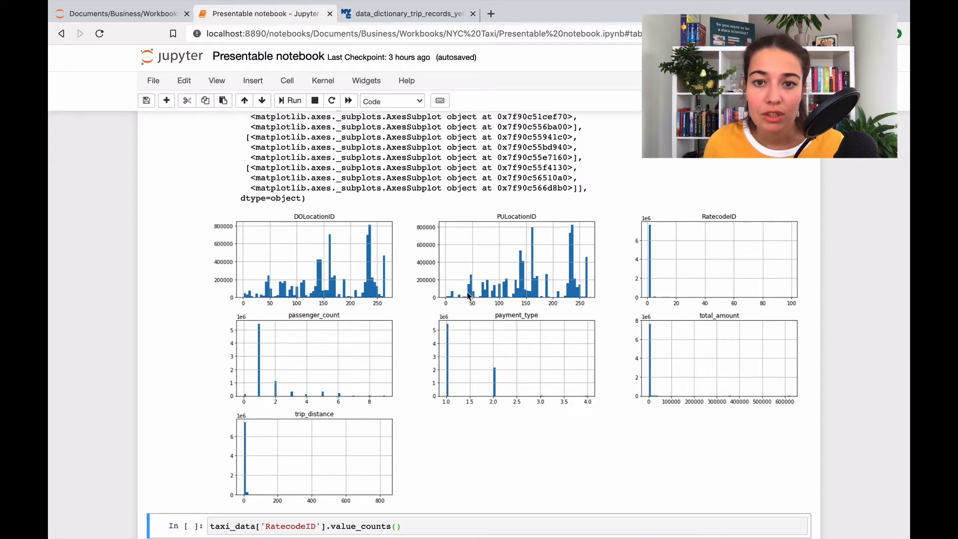
mouse_move(499, 282)
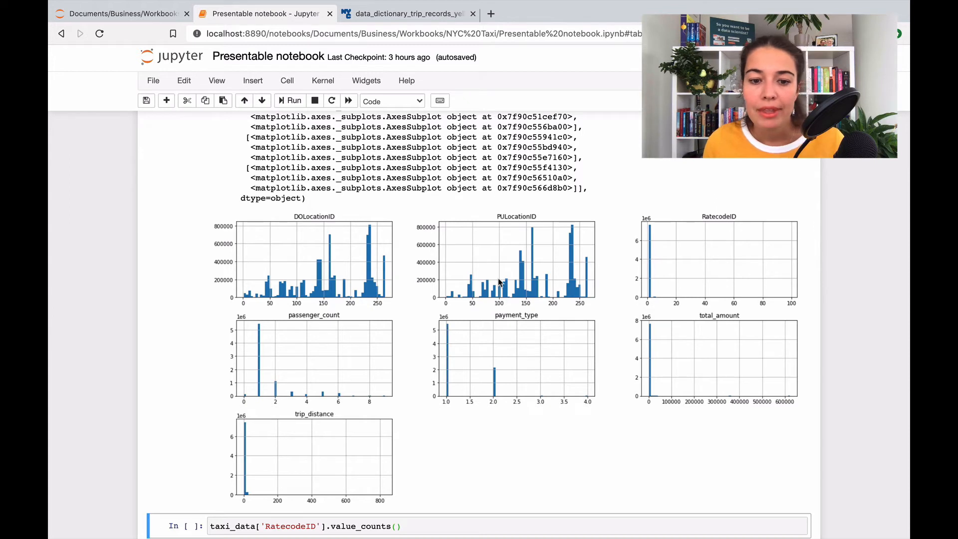
mouse_move(298, 364)
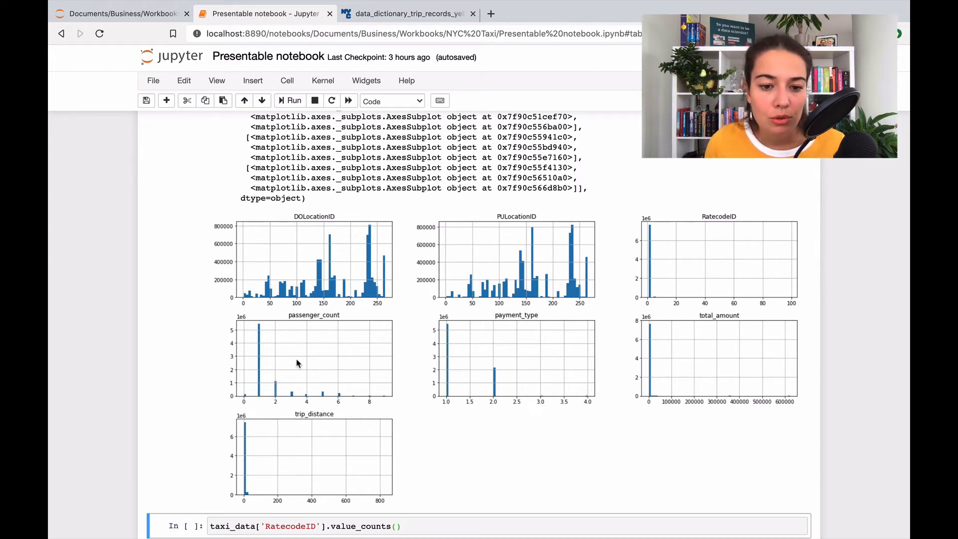
mouse_move(255, 324)
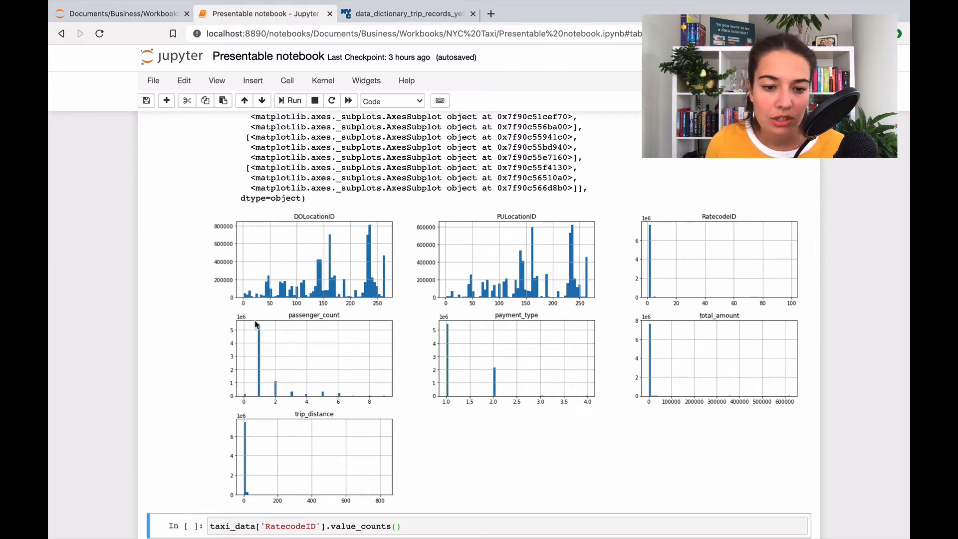
mouse_move(256, 419)
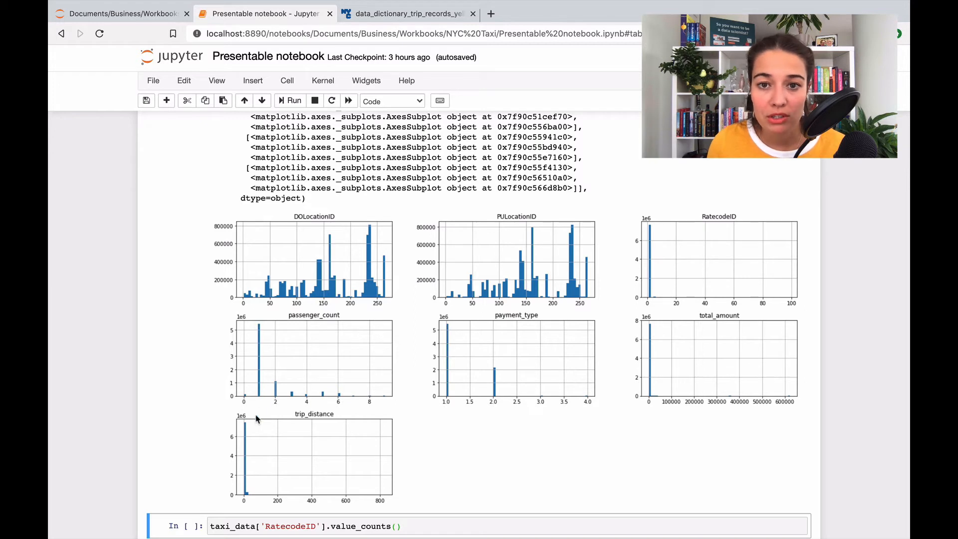
mouse_move(304, 399)
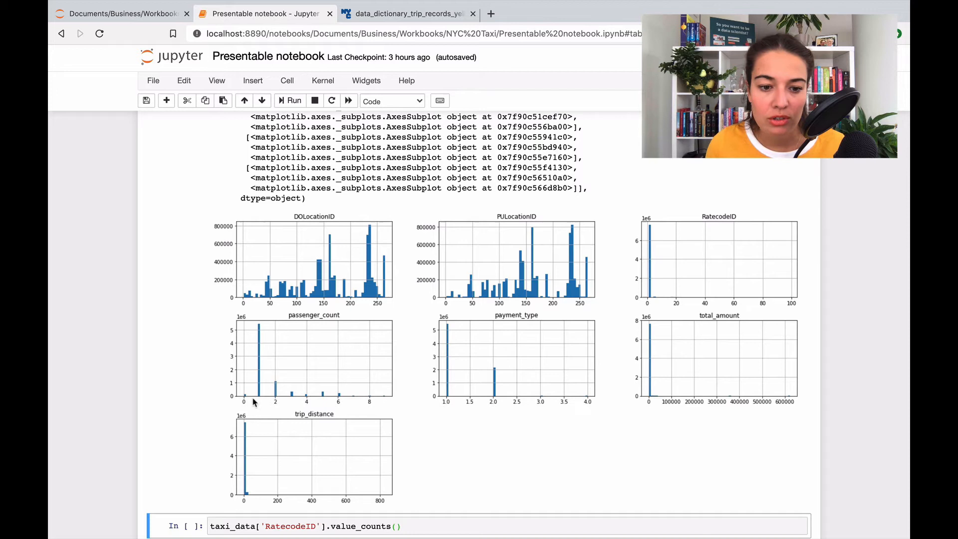
mouse_move(245, 398)
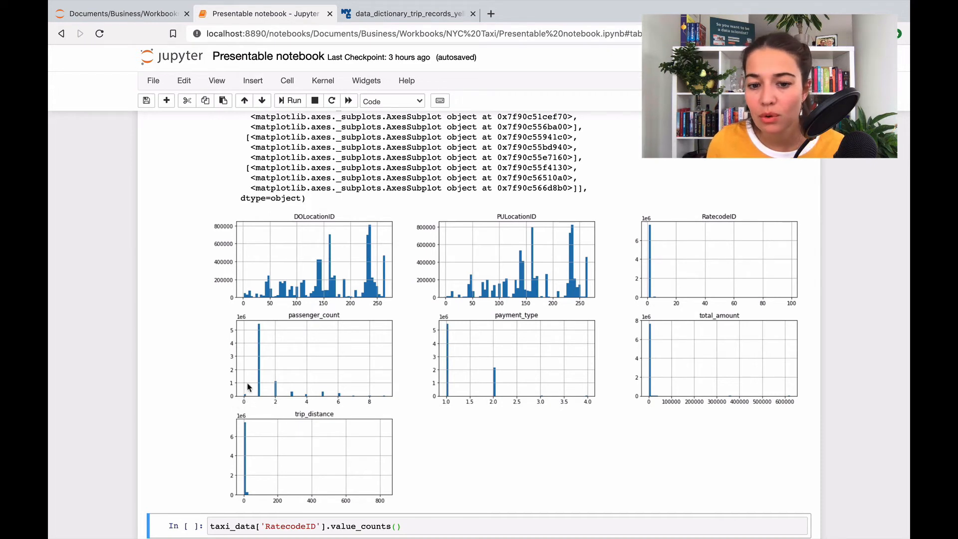
mouse_move(249, 396)
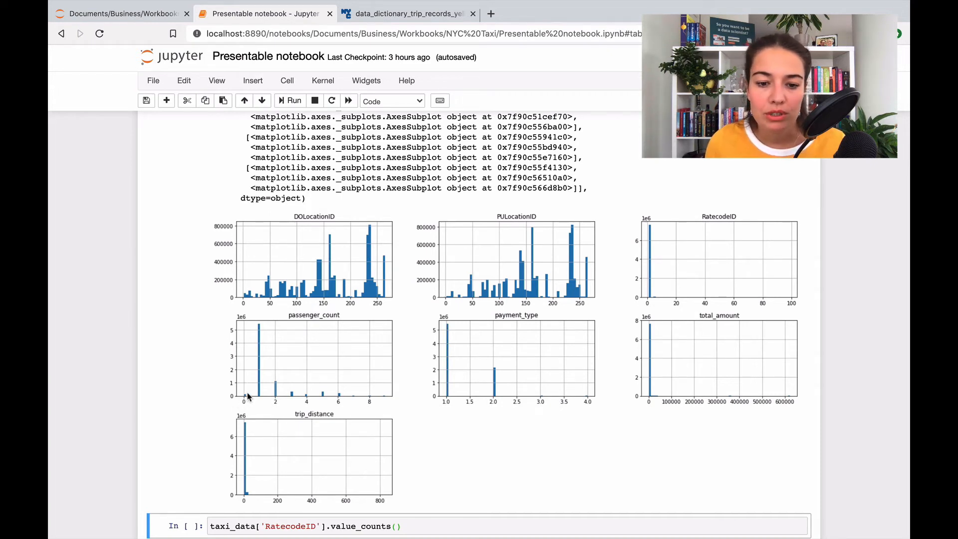
mouse_move(306, 402)
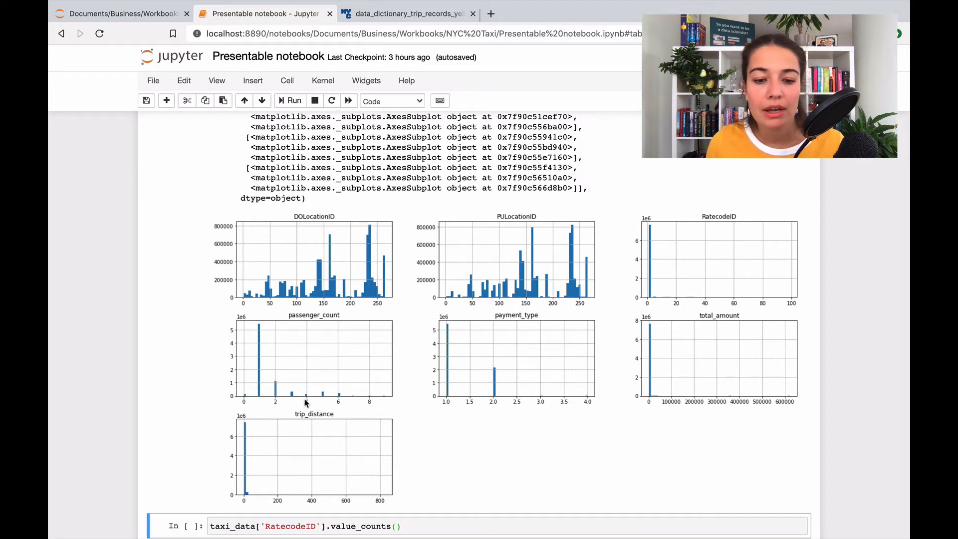
mouse_move(244, 430)
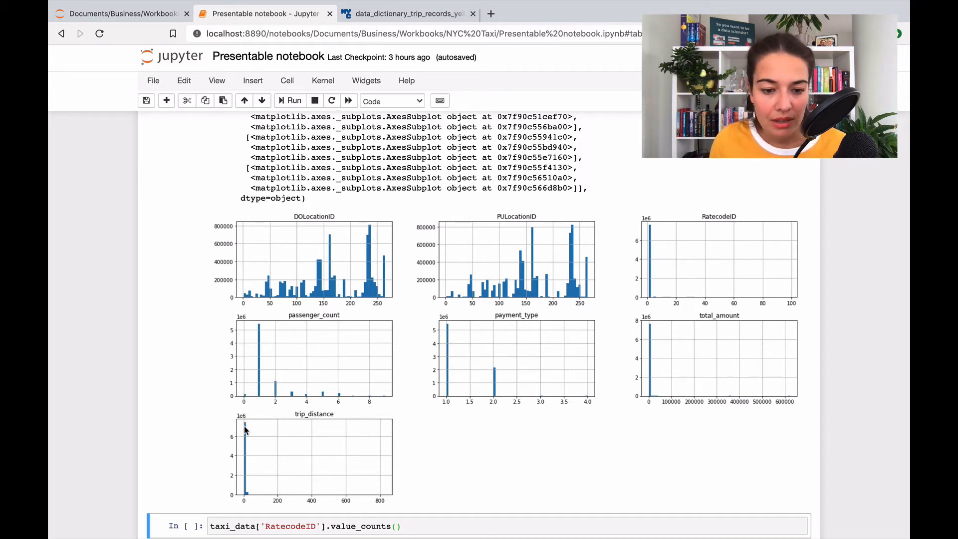
mouse_move(245, 506)
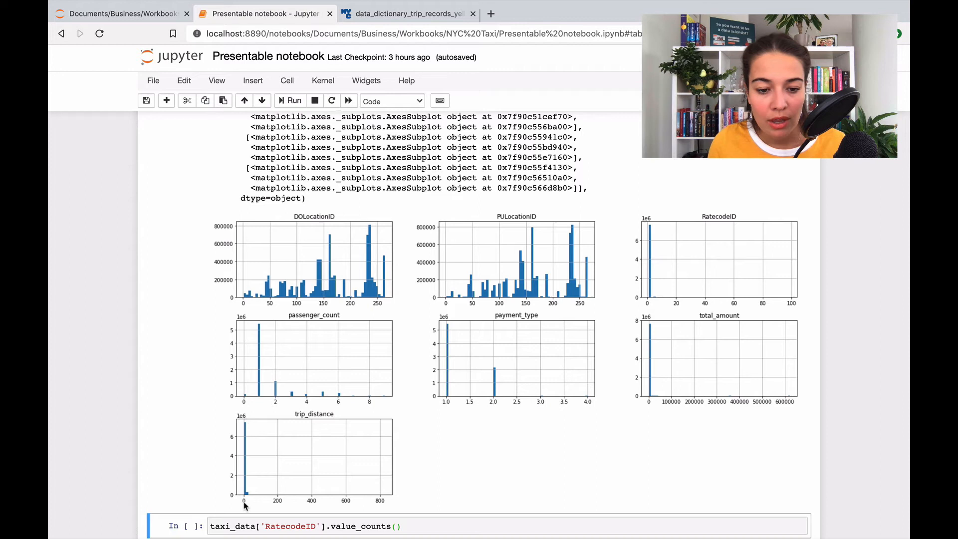
mouse_move(244, 492)
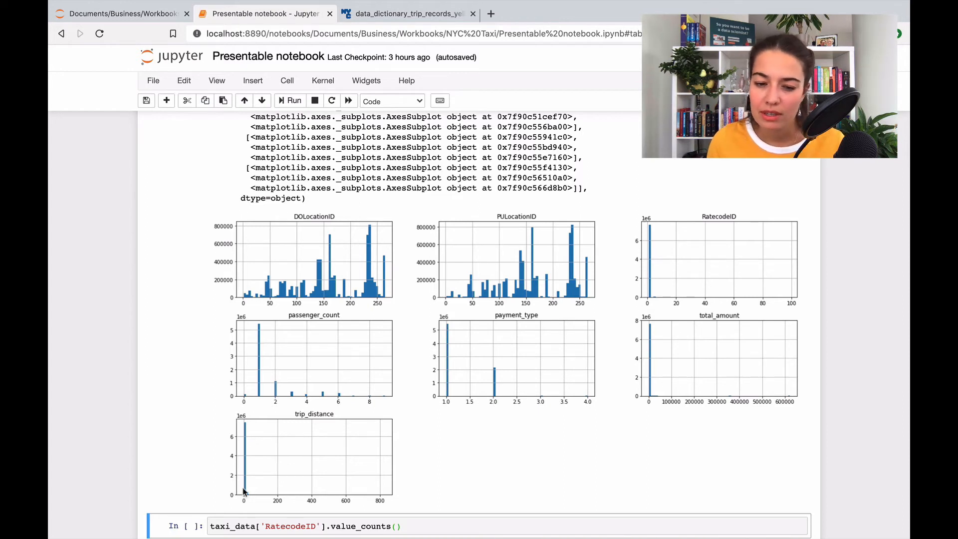
mouse_move(244, 428)
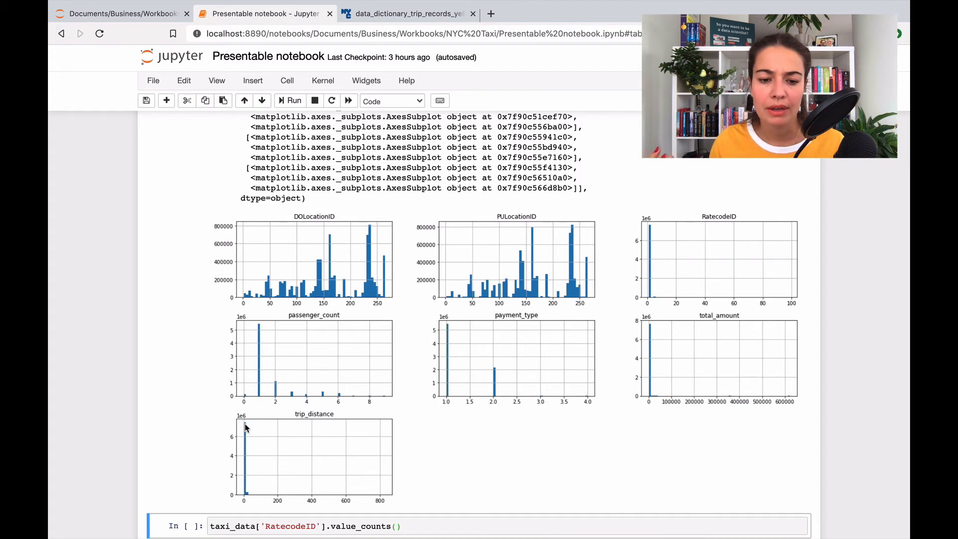
mouse_move(237, 507)
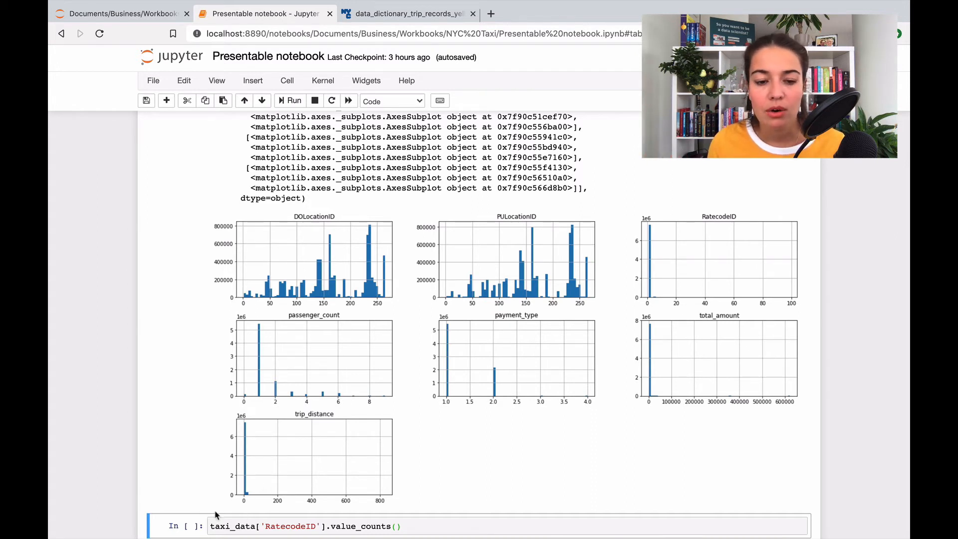
mouse_move(299, 501)
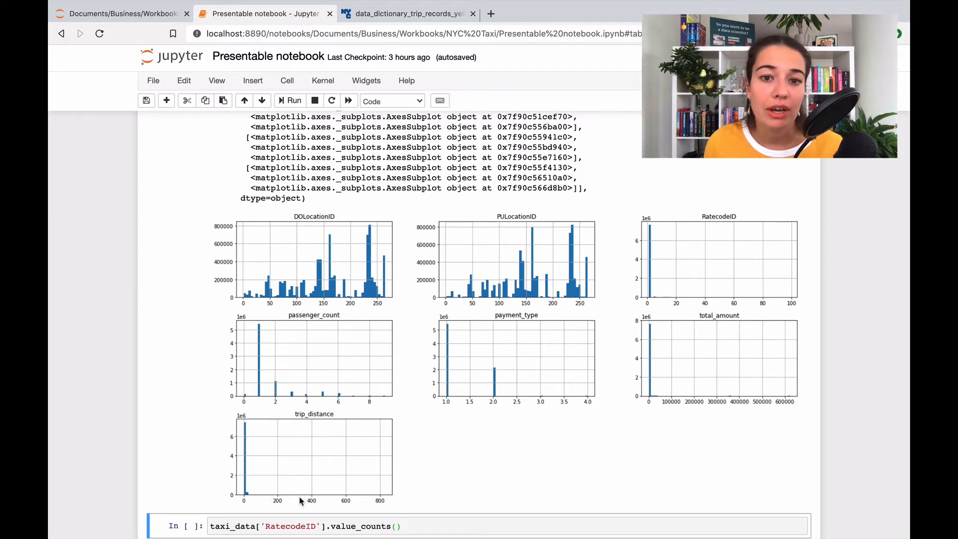
mouse_move(501, 405)
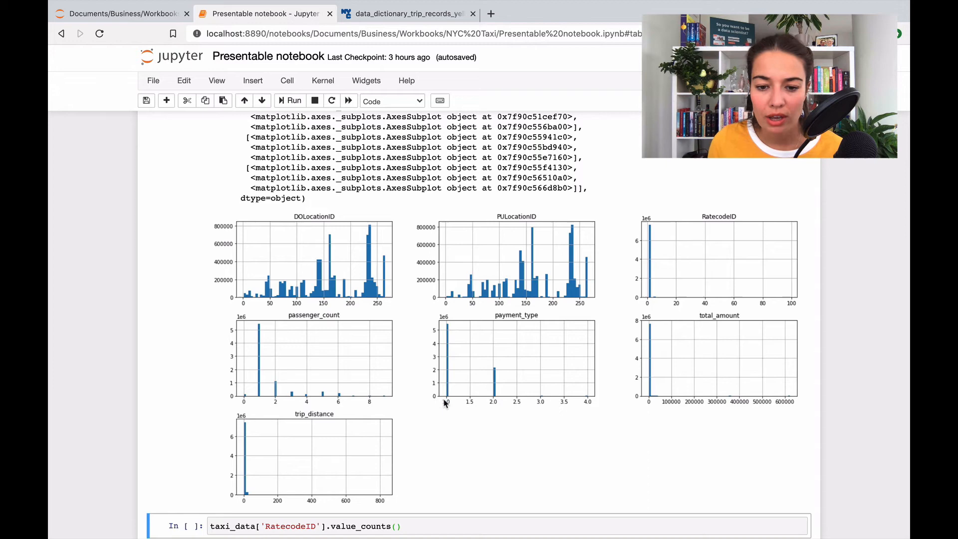
click(406, 14)
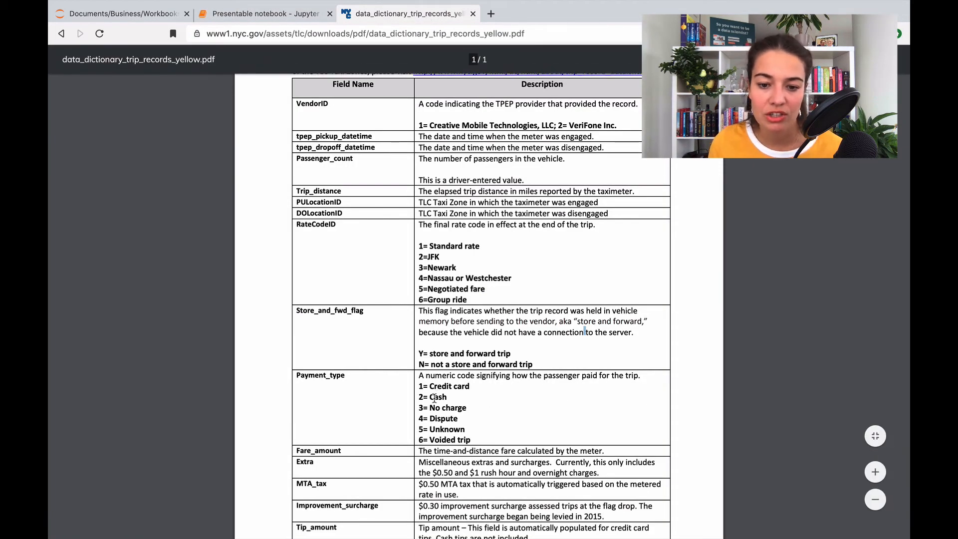
click(264, 14)
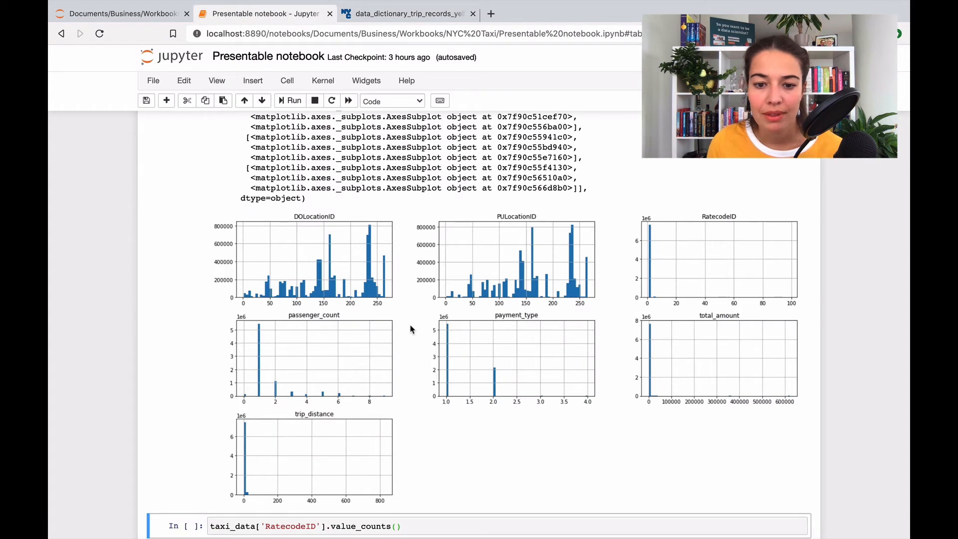
mouse_move(493, 351)
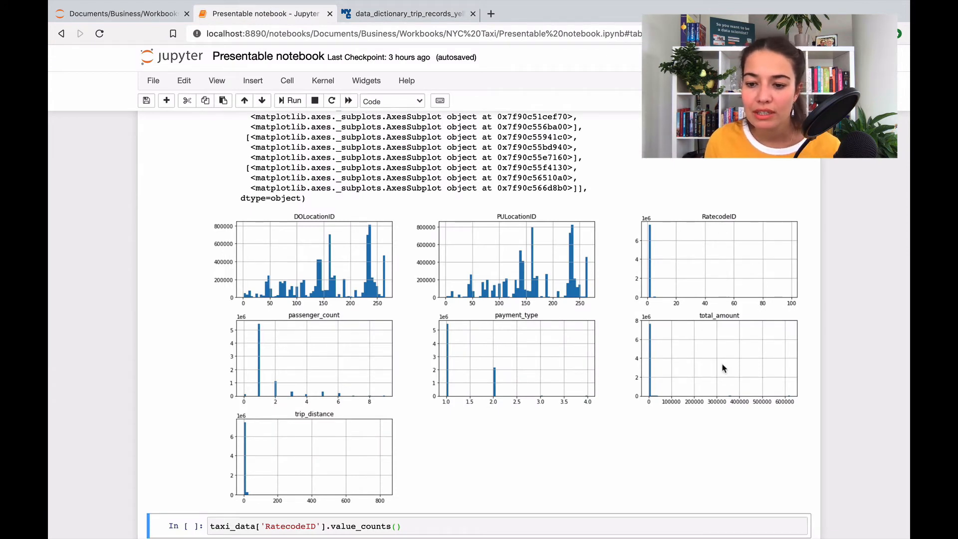
mouse_move(768, 277)
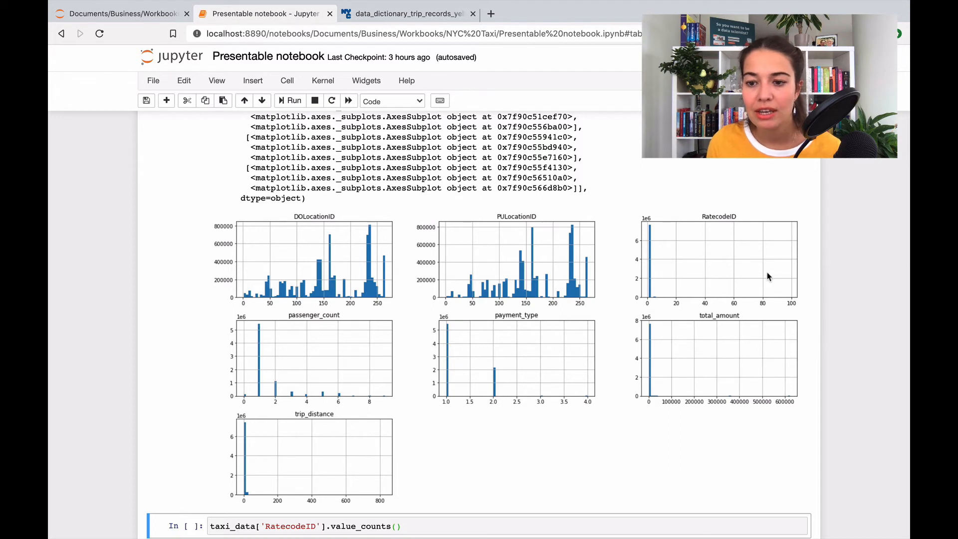
mouse_move(777, 271)
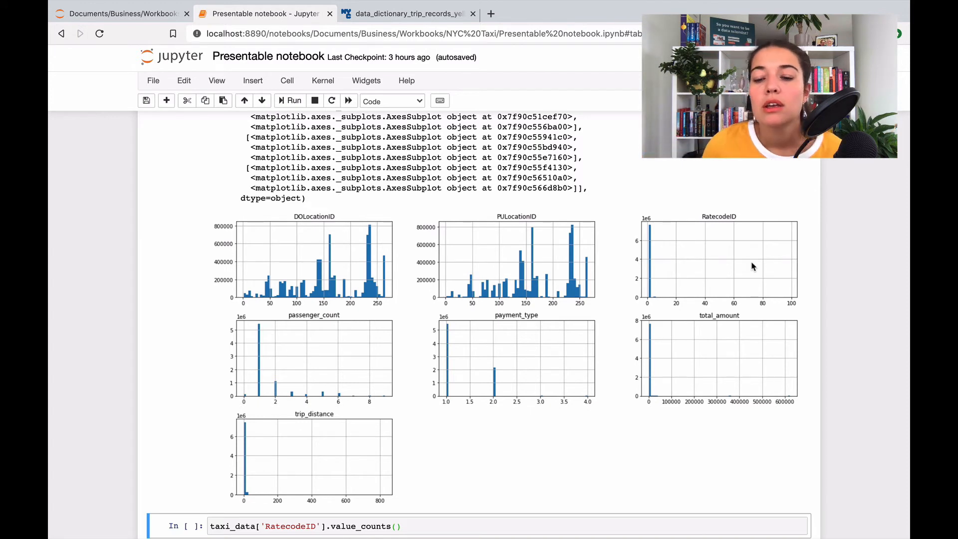
mouse_move(777, 306)
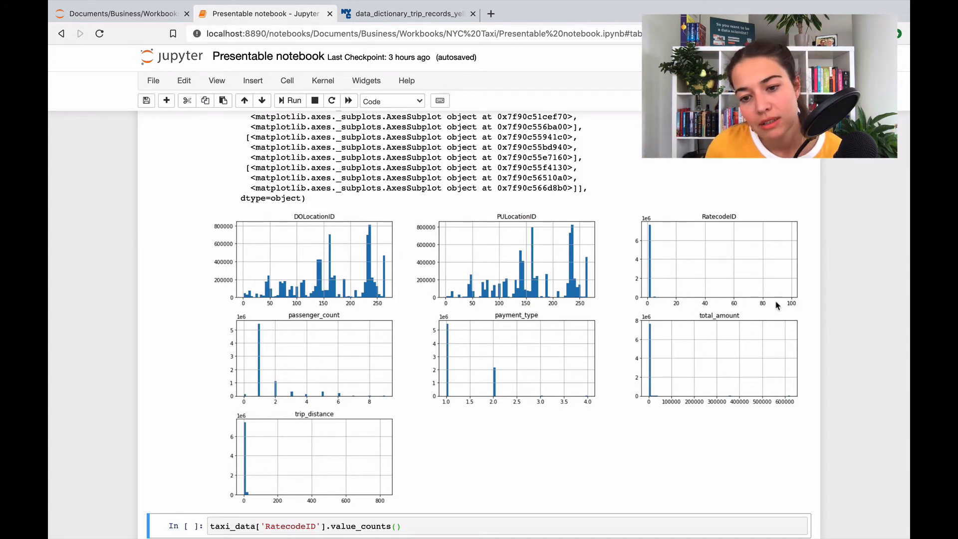
mouse_move(649, 269)
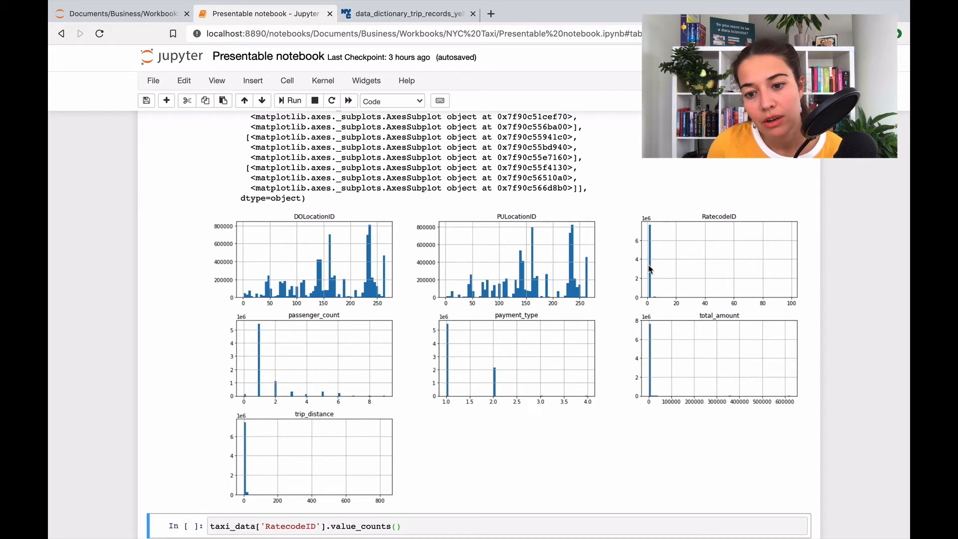
mouse_move(656, 303)
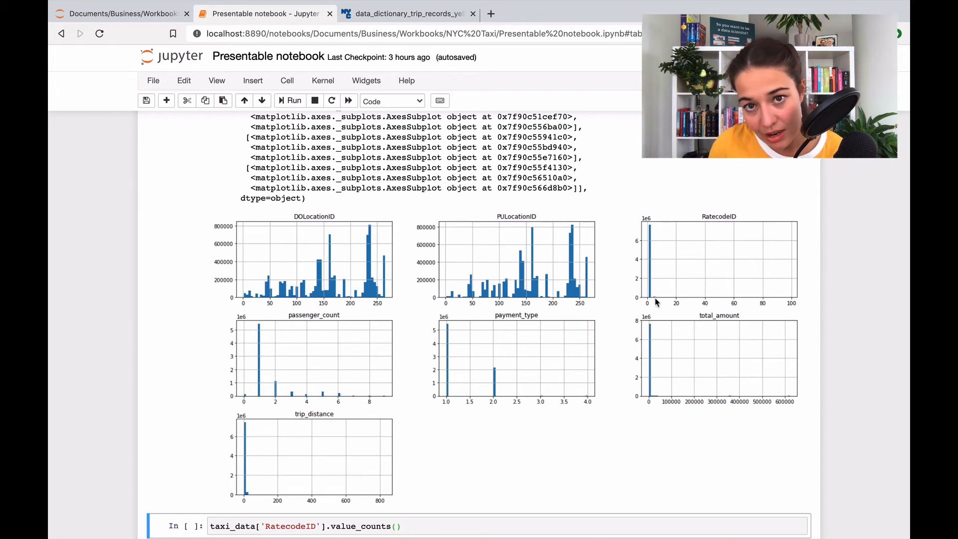
mouse_move(639, 305)
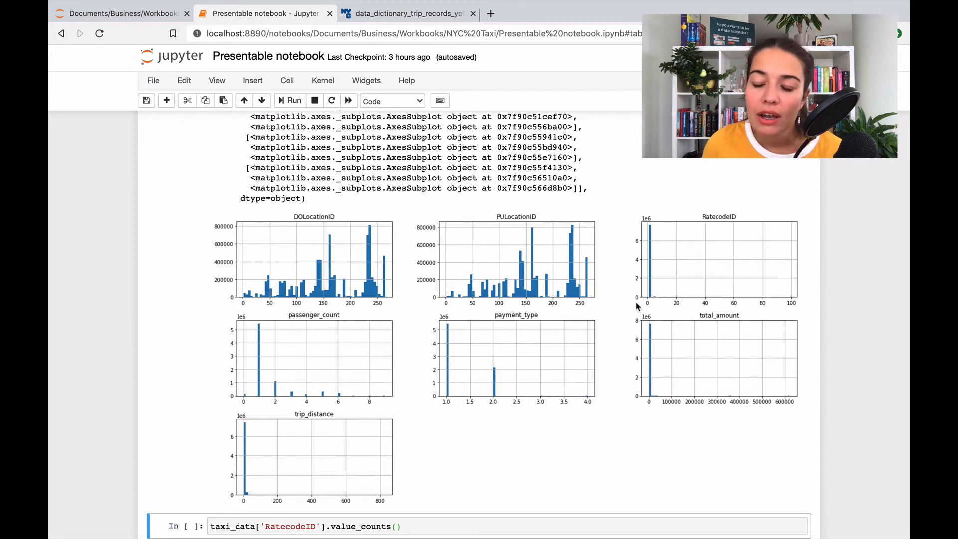
mouse_move(673, 324)
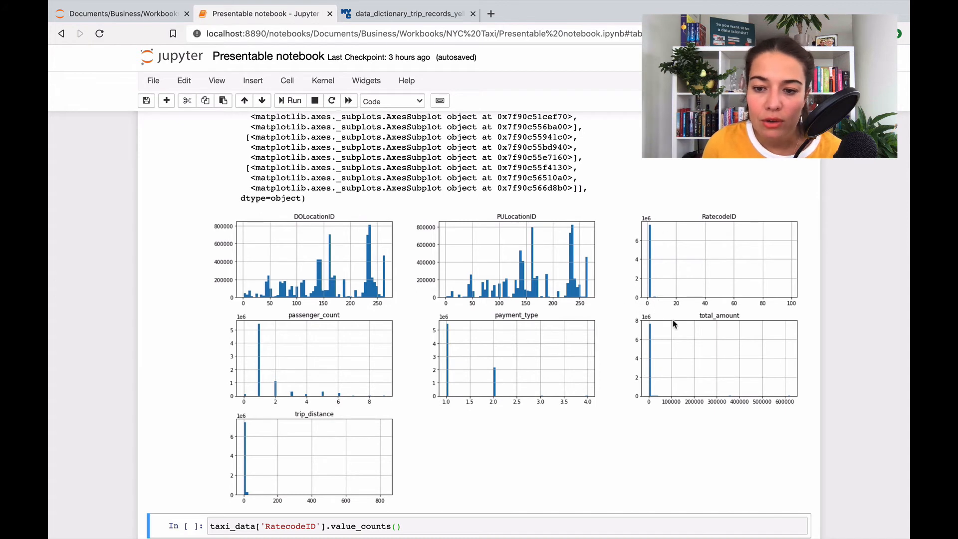
mouse_move(653, 312)
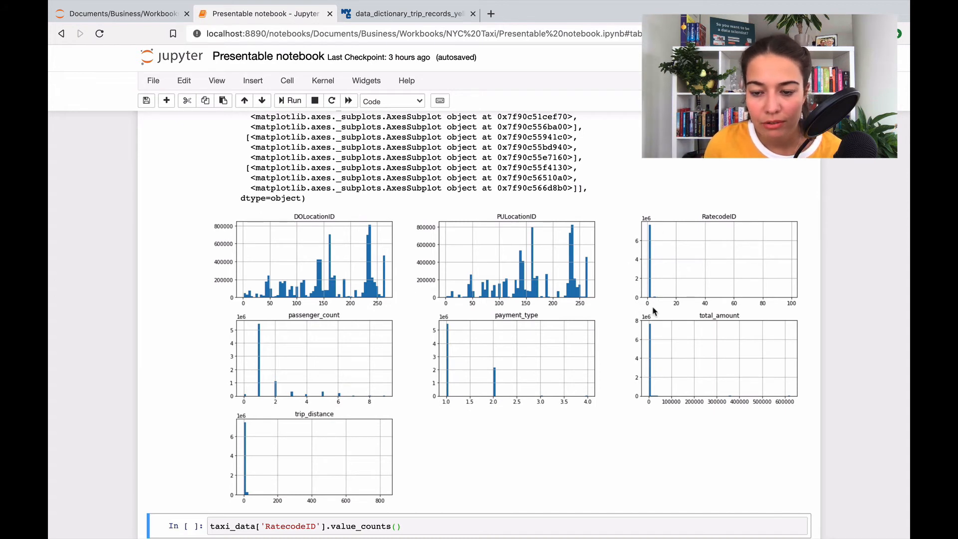
mouse_move(797, 303)
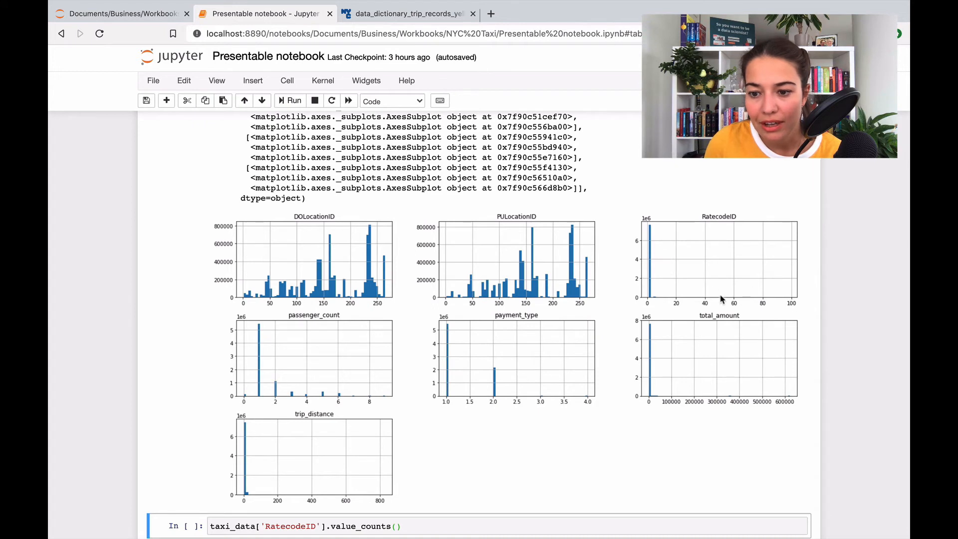
mouse_move(769, 304)
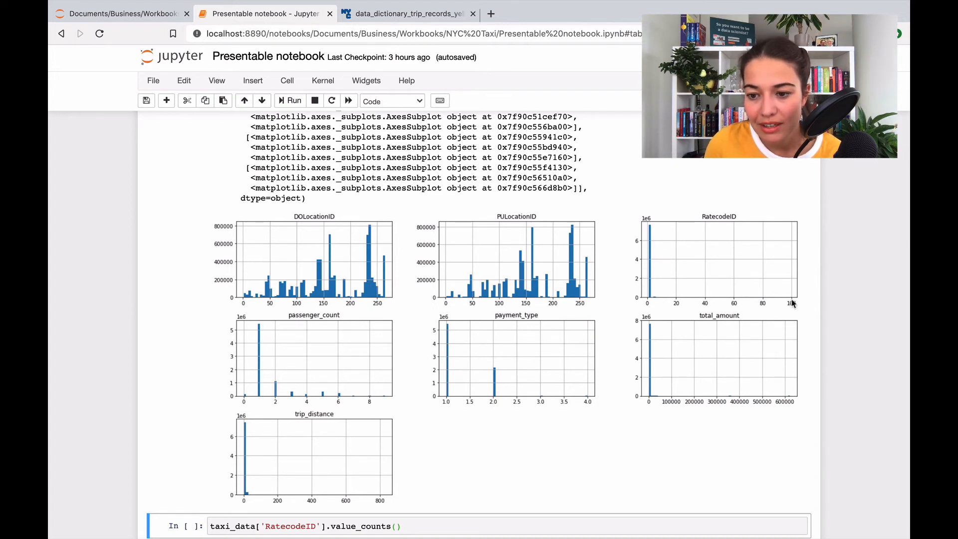
mouse_move(770, 298)
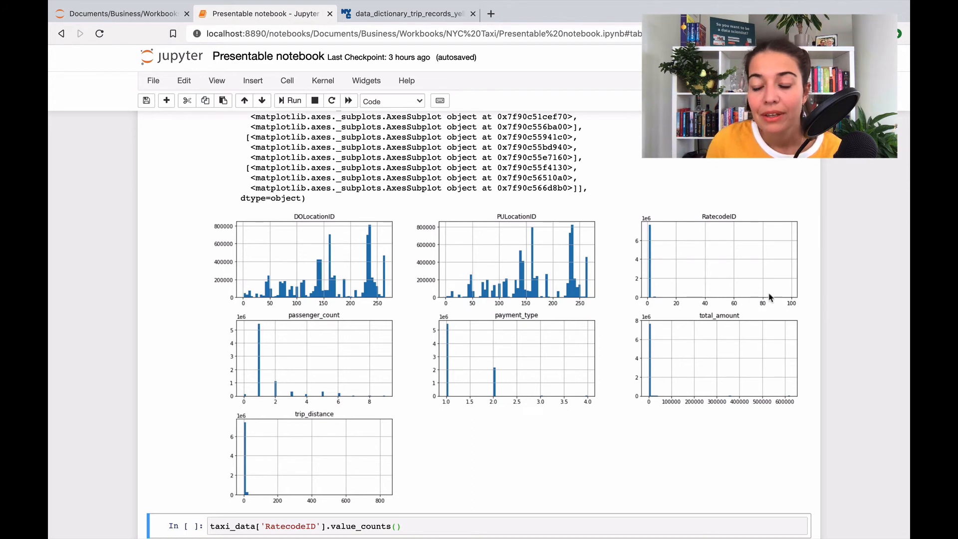
mouse_move(680, 387)
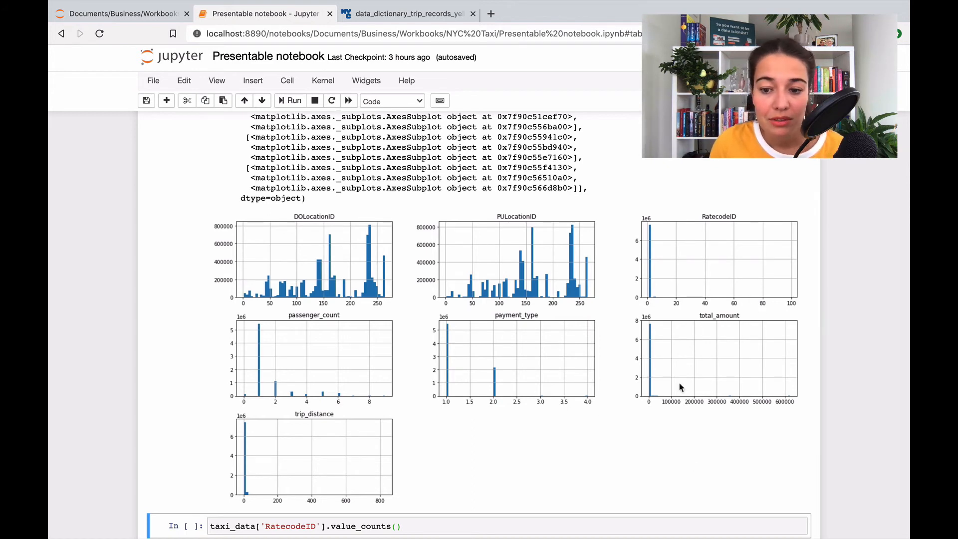
mouse_move(731, 402)
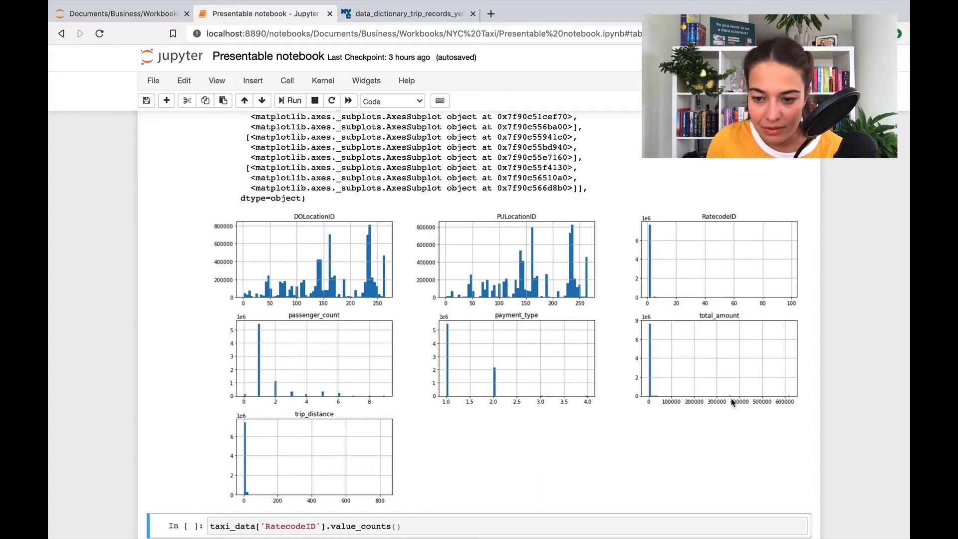
mouse_move(789, 401)
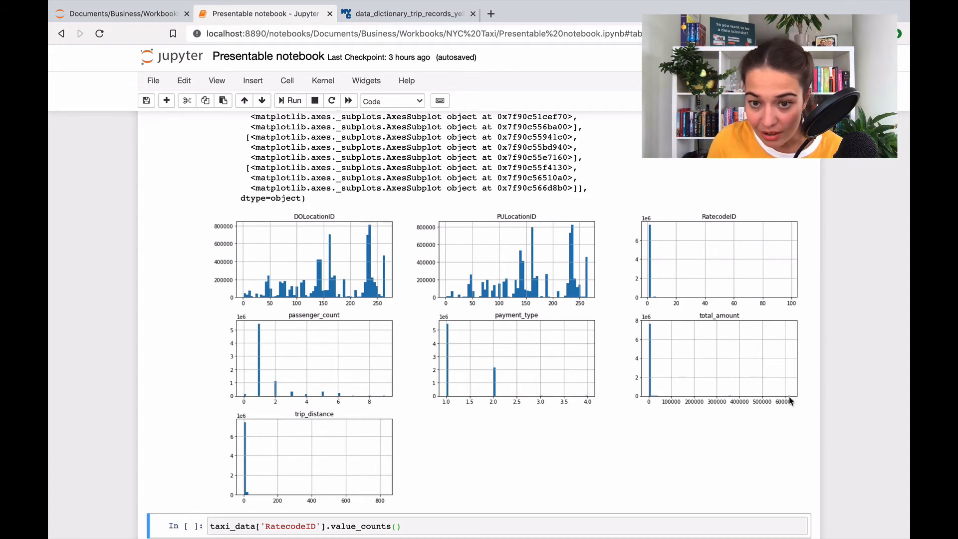
mouse_move(779, 387)
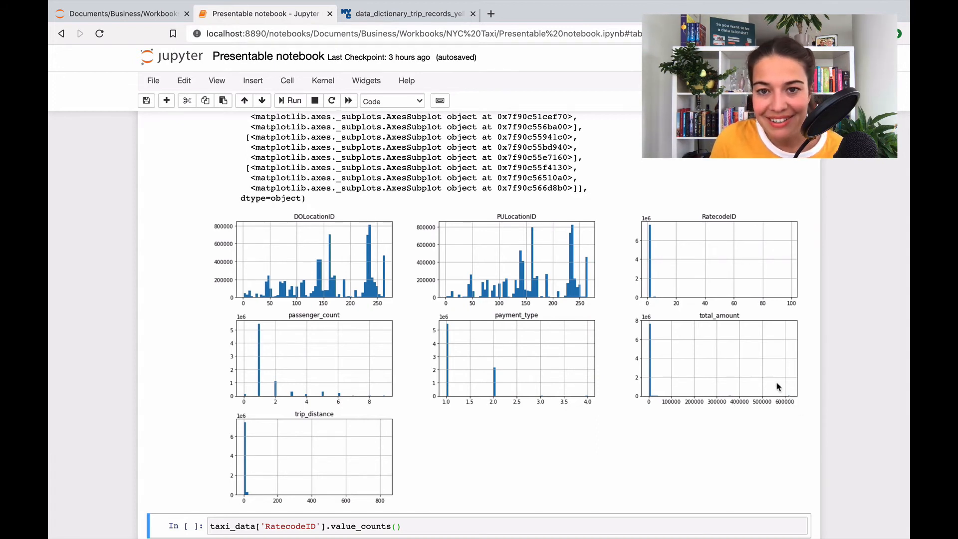
mouse_move(786, 408)
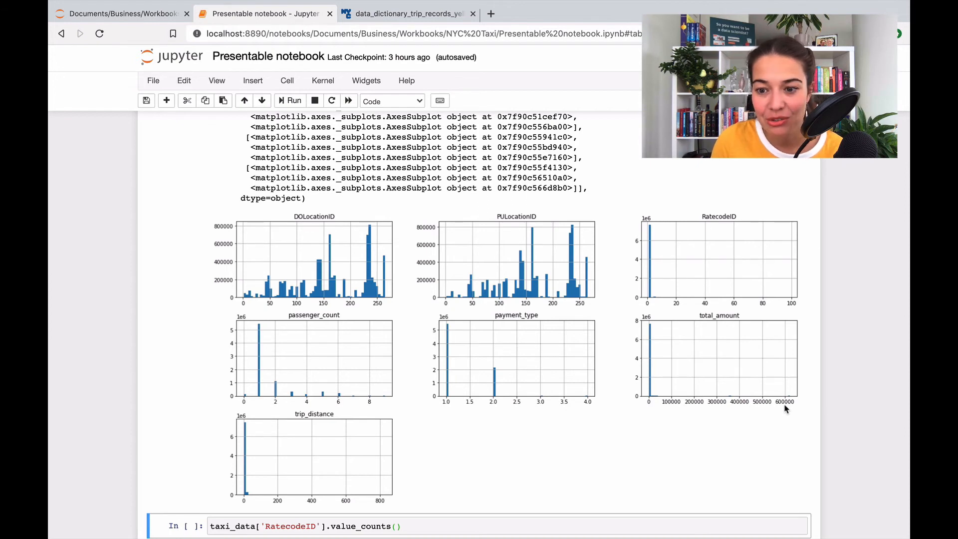
mouse_move(816, 348)
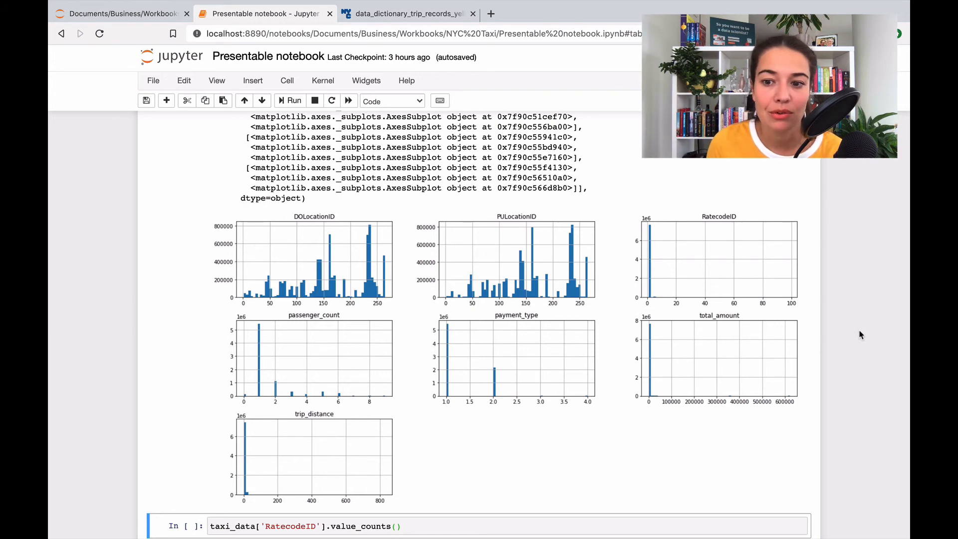
mouse_move(667, 193)
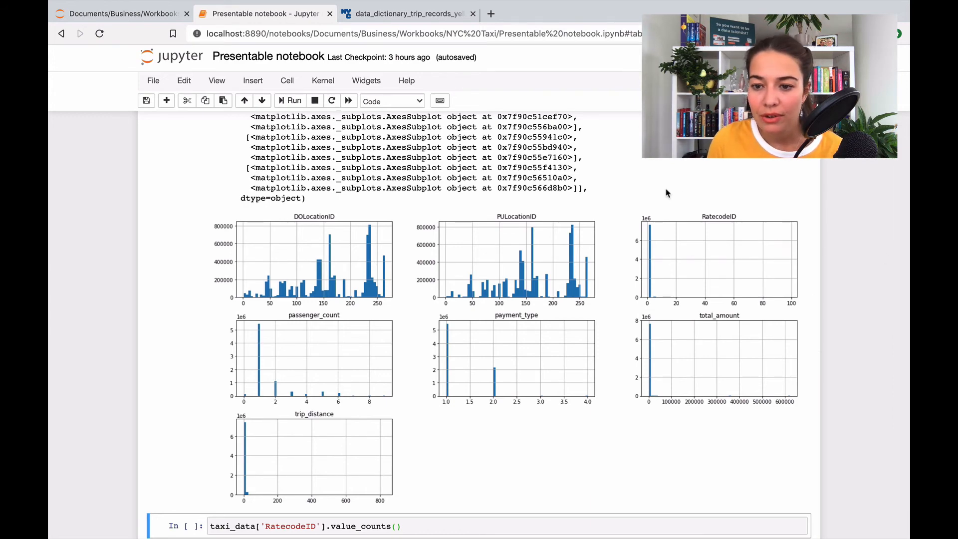
Scroll to the RatecodeID value counts, where code 1 dominates and 252 trips have code 99.
scroll(down, 3)
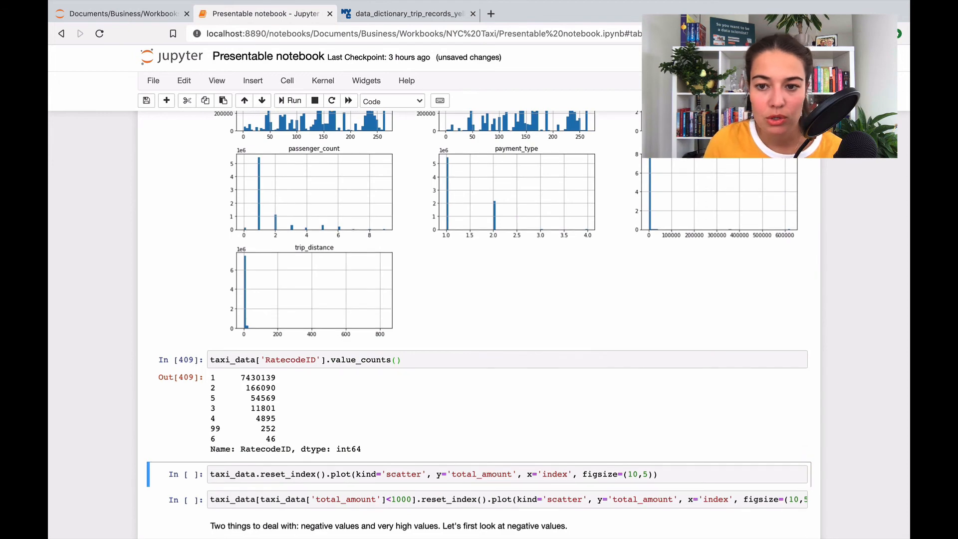
Check the data dictionary, then move down to the total_amount versus index scatter cell.
scroll(up, 3)
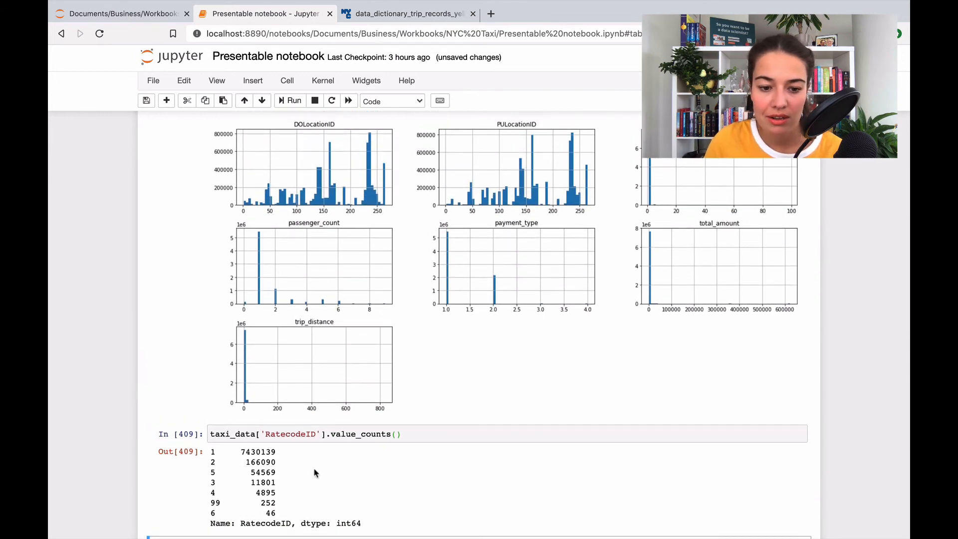
mouse_move(303, 475)
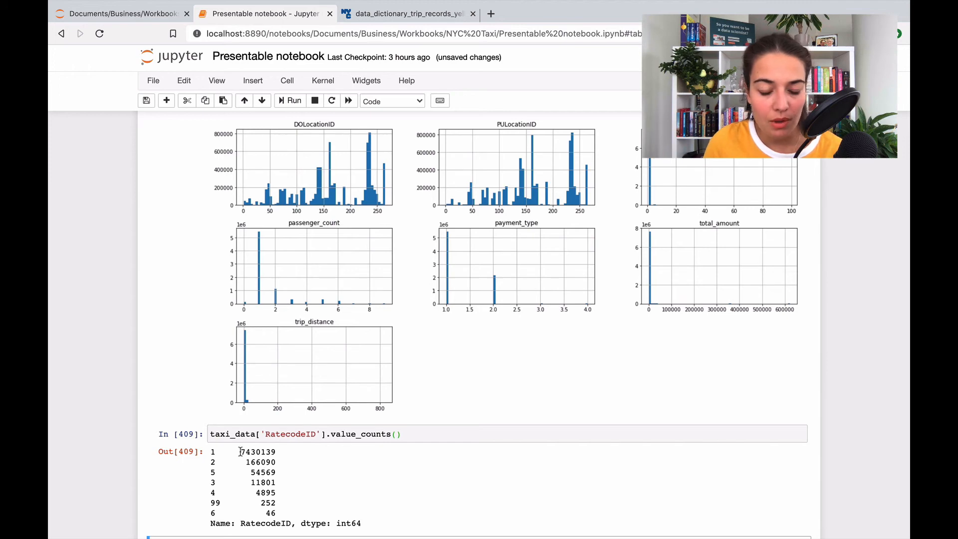
click(406, 13)
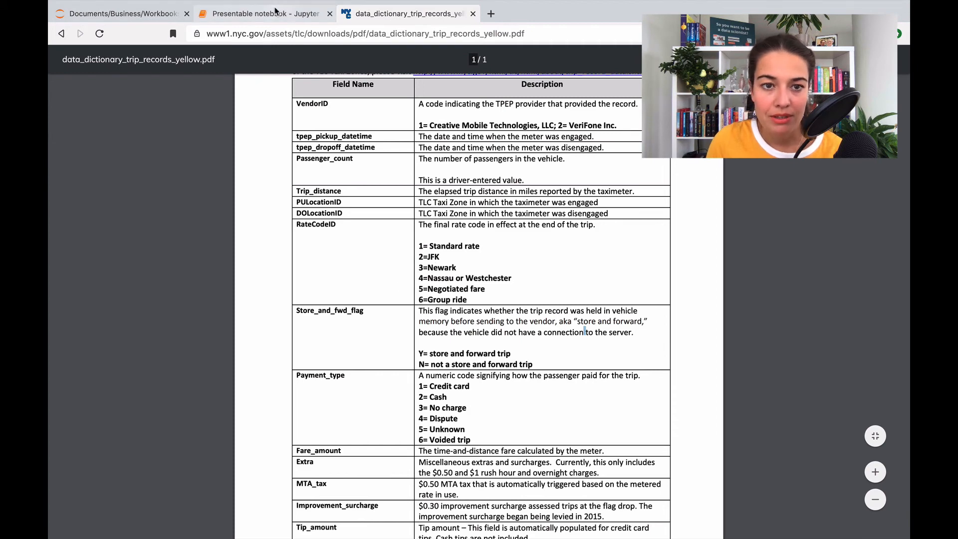
click(264, 13)
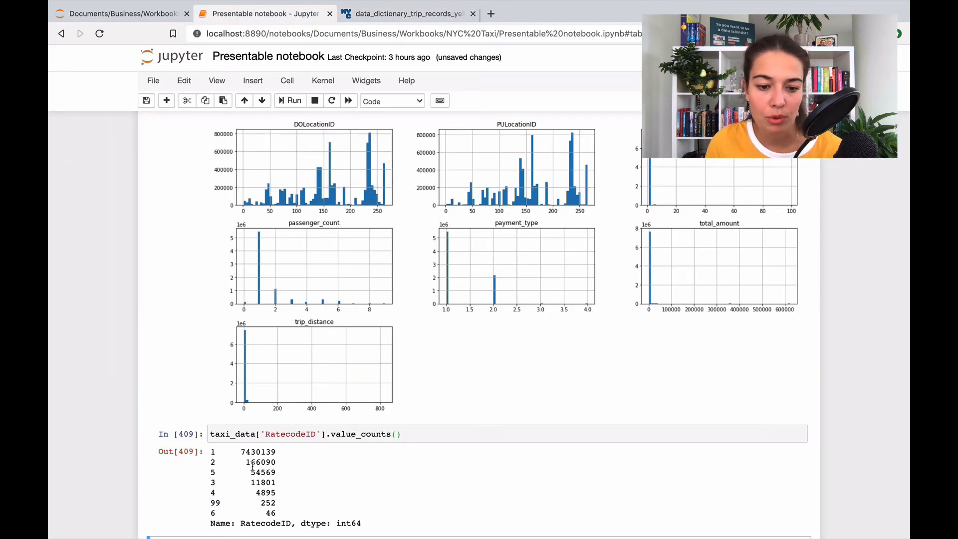
double_click(258, 451)
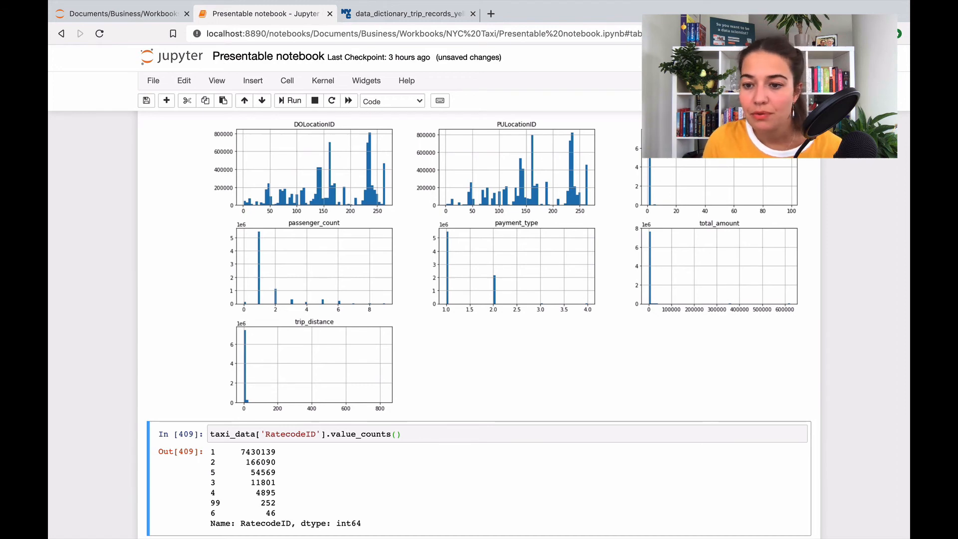
mouse_move(857, 324)
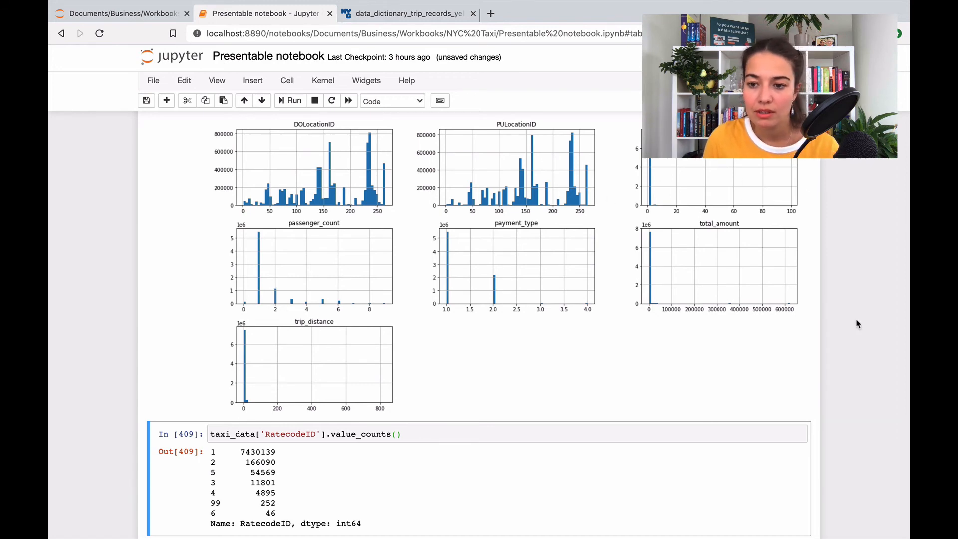
scroll(down, 3)
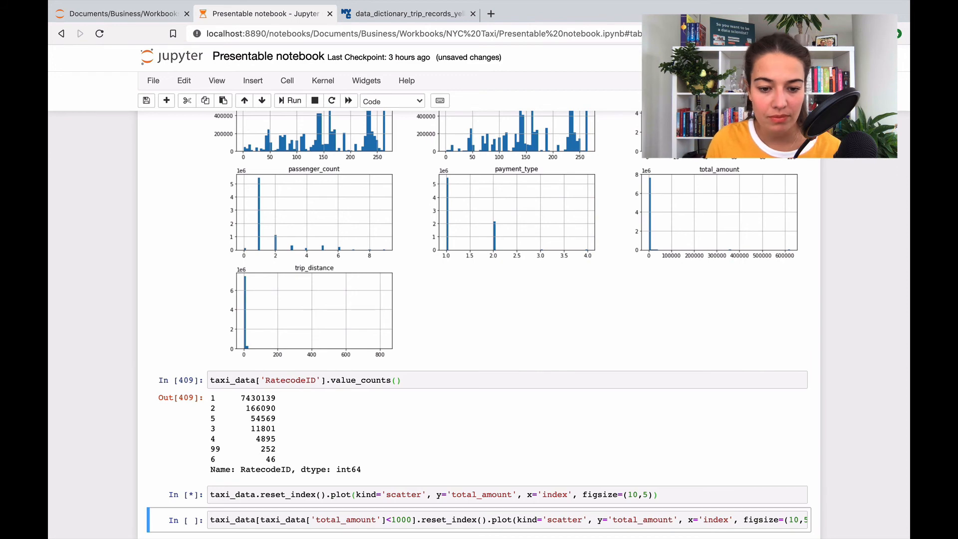
scroll(down, 3)
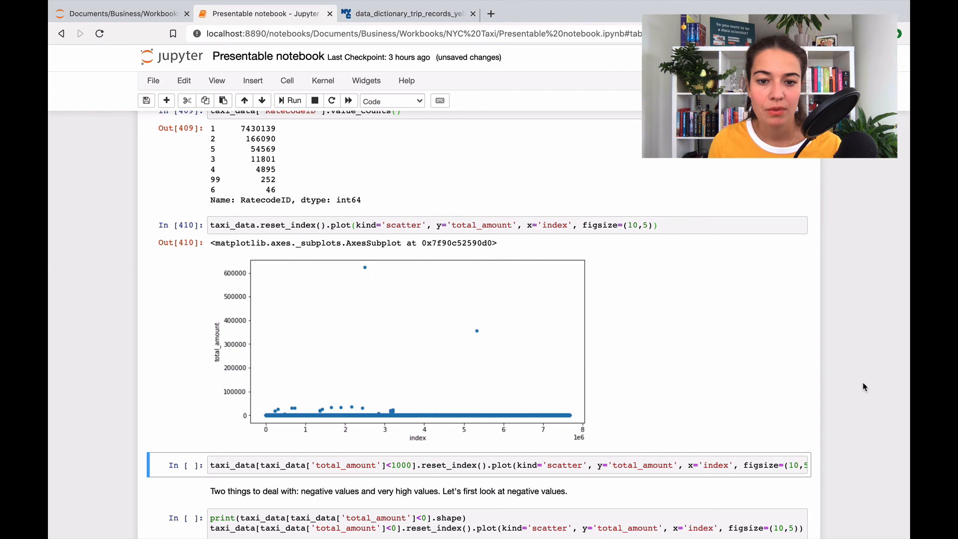
mouse_move(393, 446)
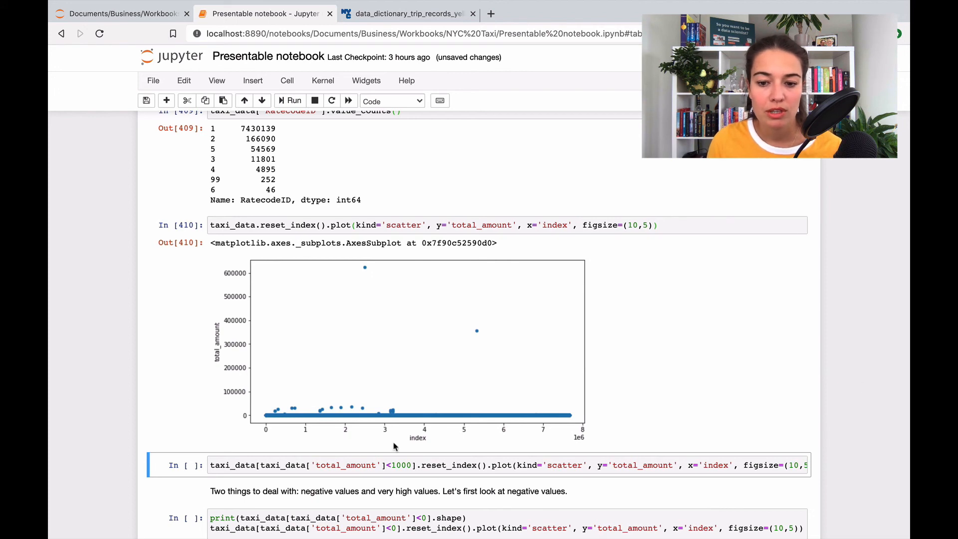
mouse_move(466, 429)
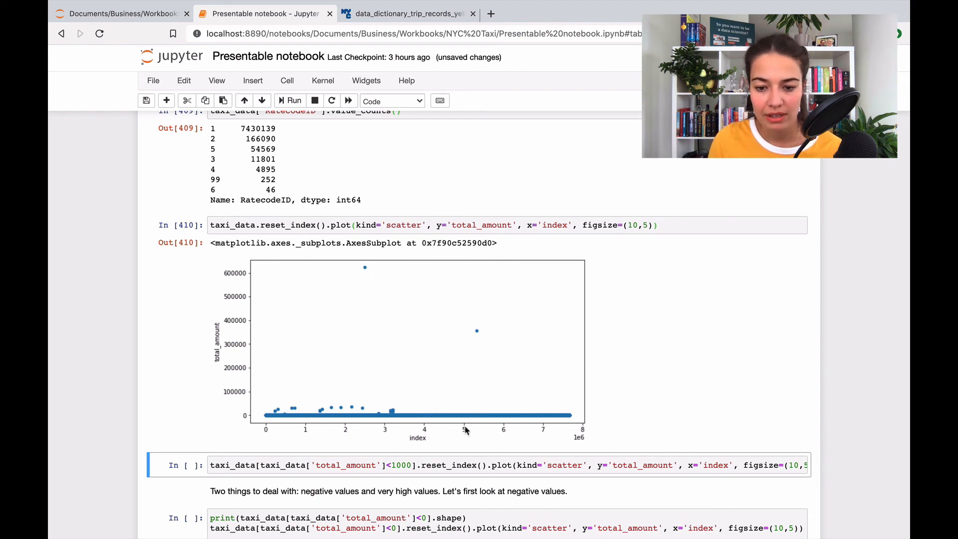
mouse_move(232, 400)
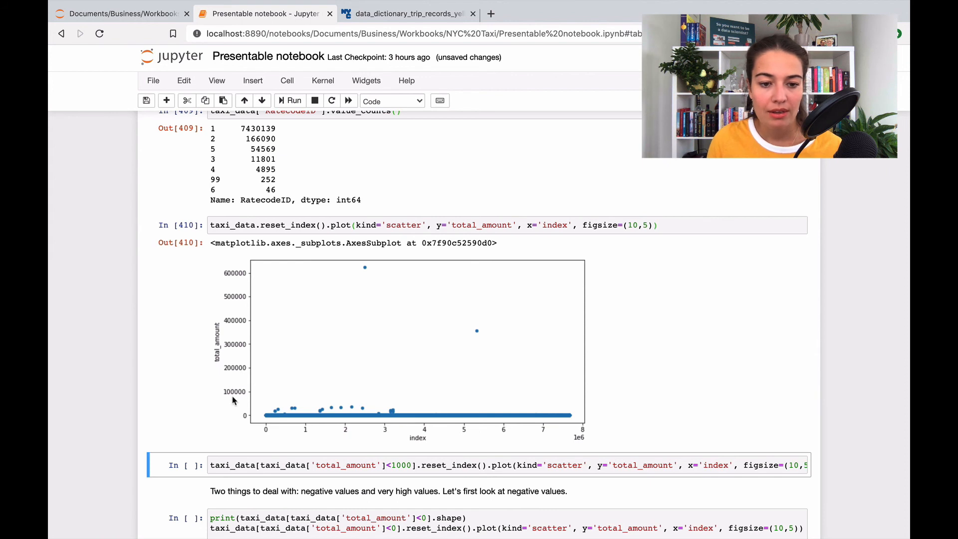
mouse_move(256, 397)
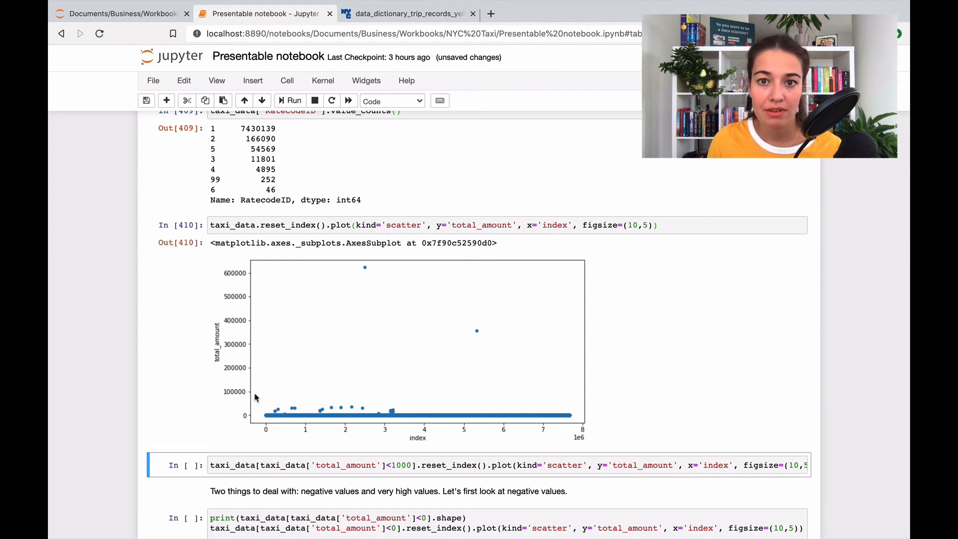
mouse_move(691, 379)
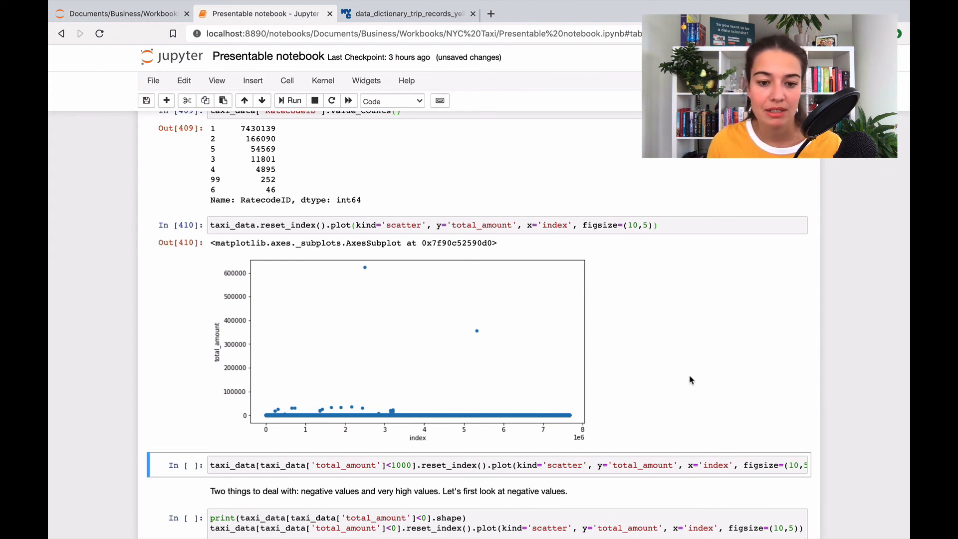
mouse_move(264, 418)
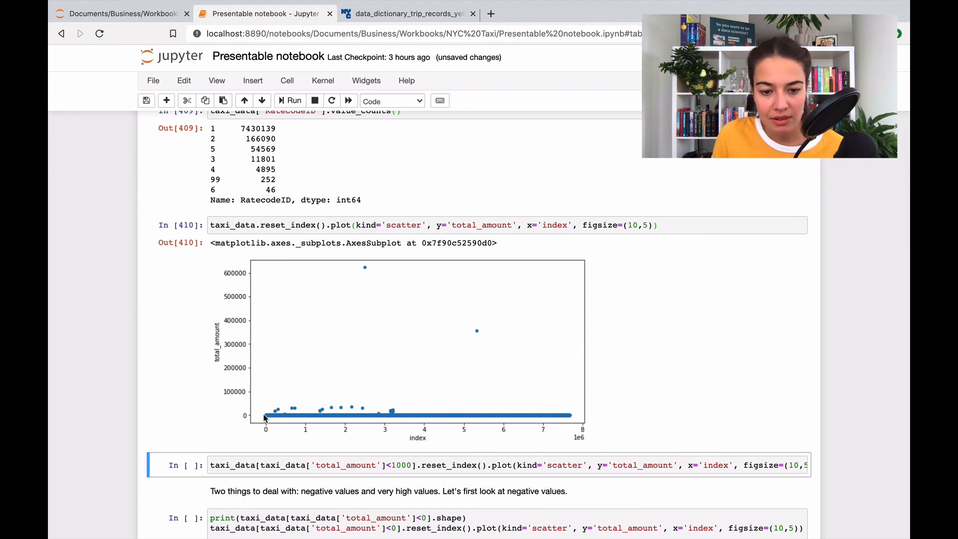
mouse_move(571, 420)
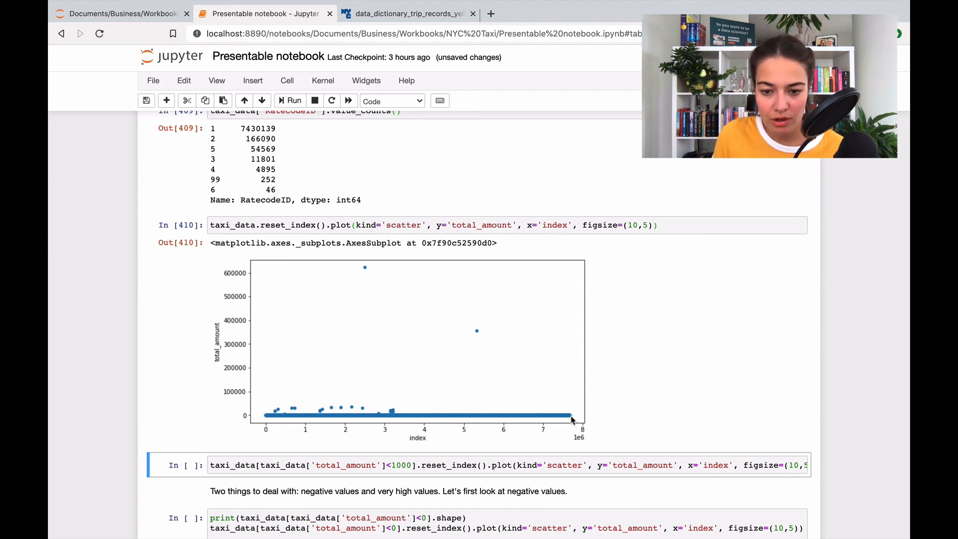
mouse_move(417, 368)
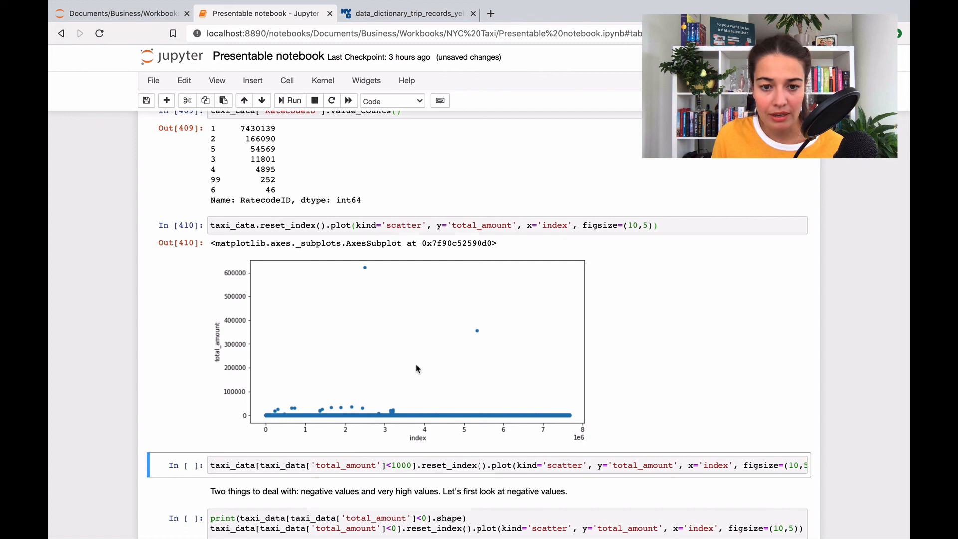
mouse_move(415, 318)
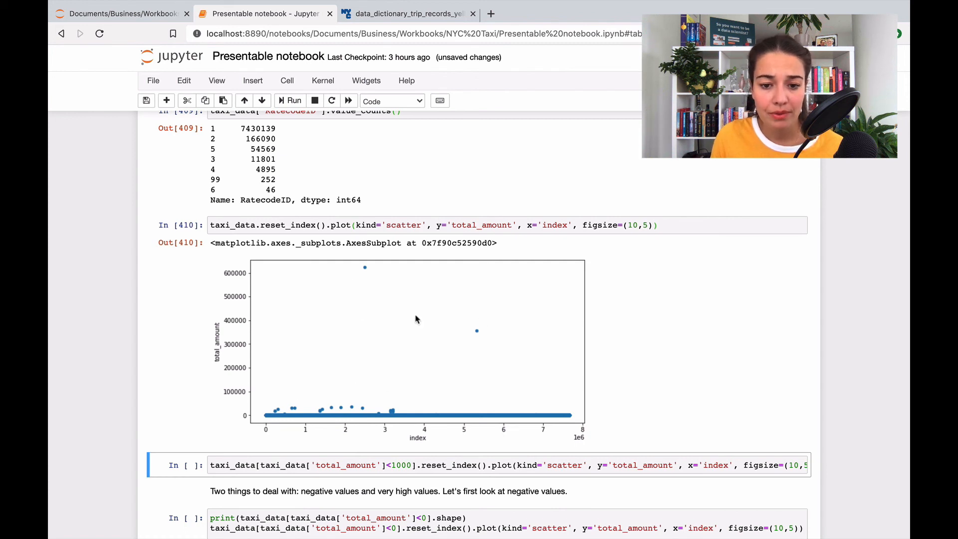
mouse_move(469, 334)
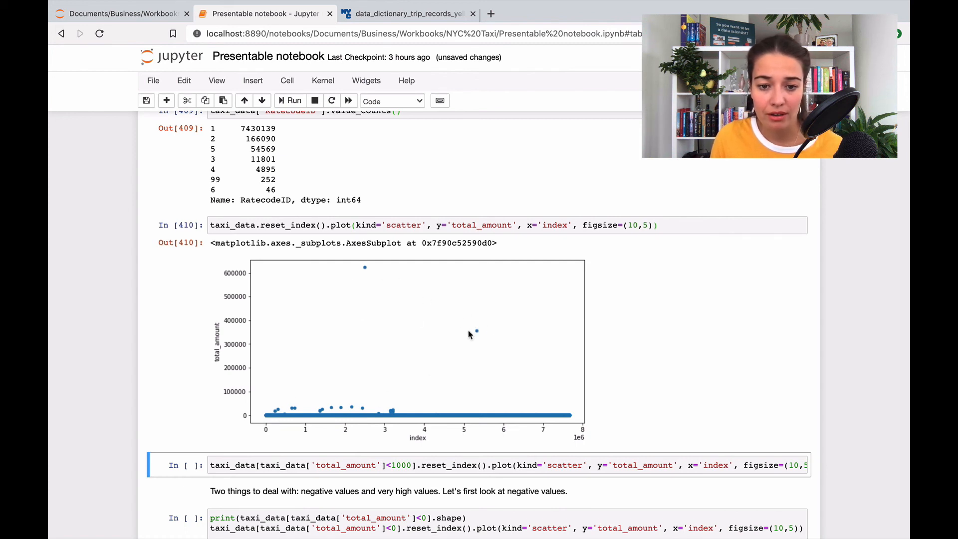
Scroll down past the total_amount scatter plot with two extreme outliers near 600,000 and 350,000.
scroll(down, 3)
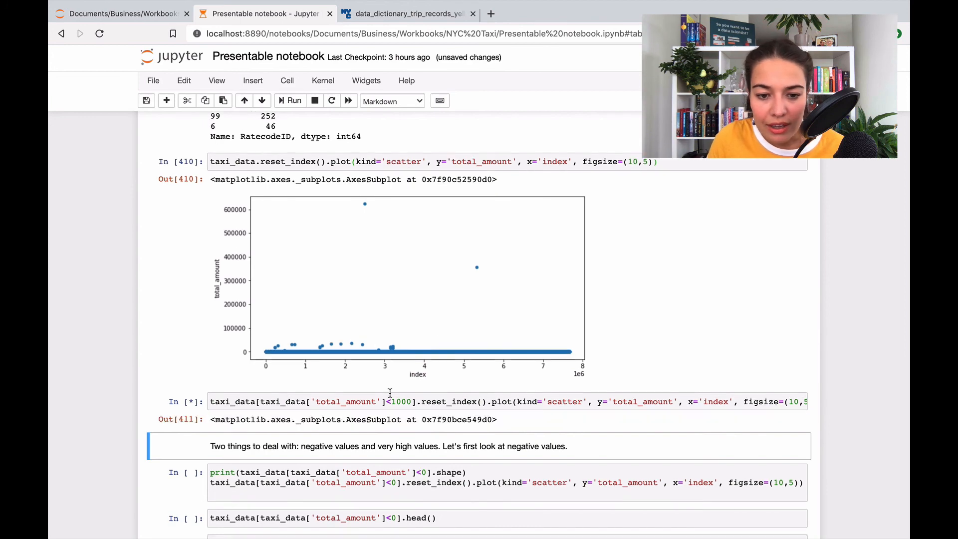
mouse_move(265, 342)
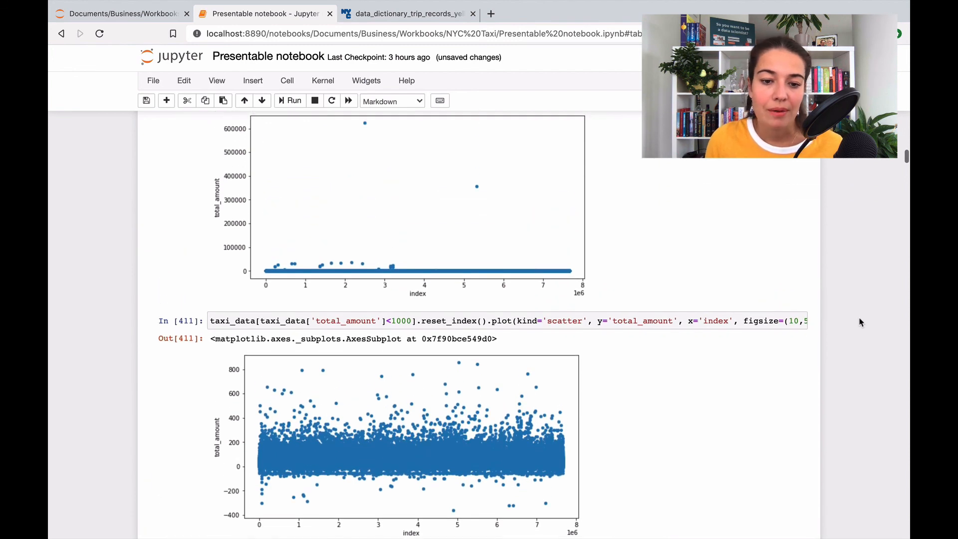
mouse_move(387, 122)
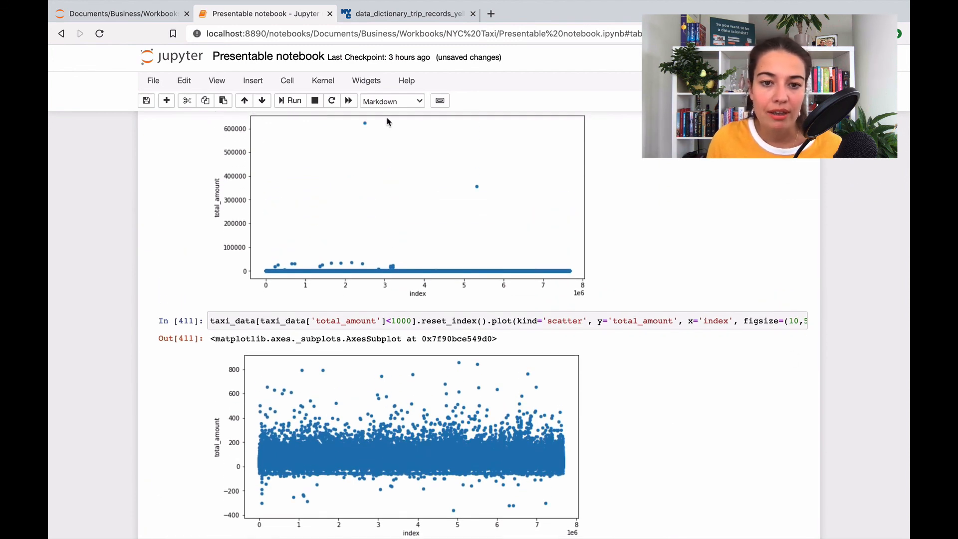
mouse_move(333, 286)
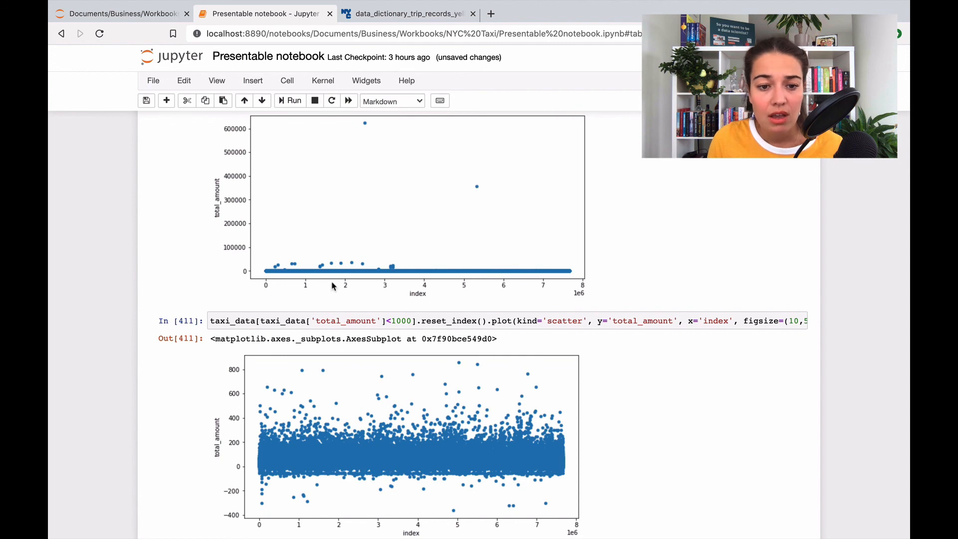
mouse_move(697, 495)
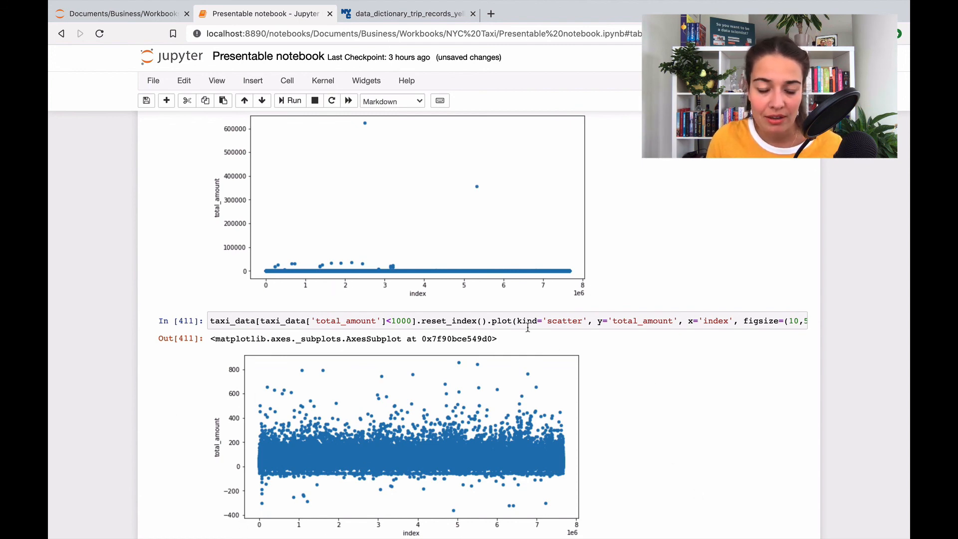
Scroll down to the total_amount below 1000 scatter plot, showing negatives near -400.
scroll(down, 3)
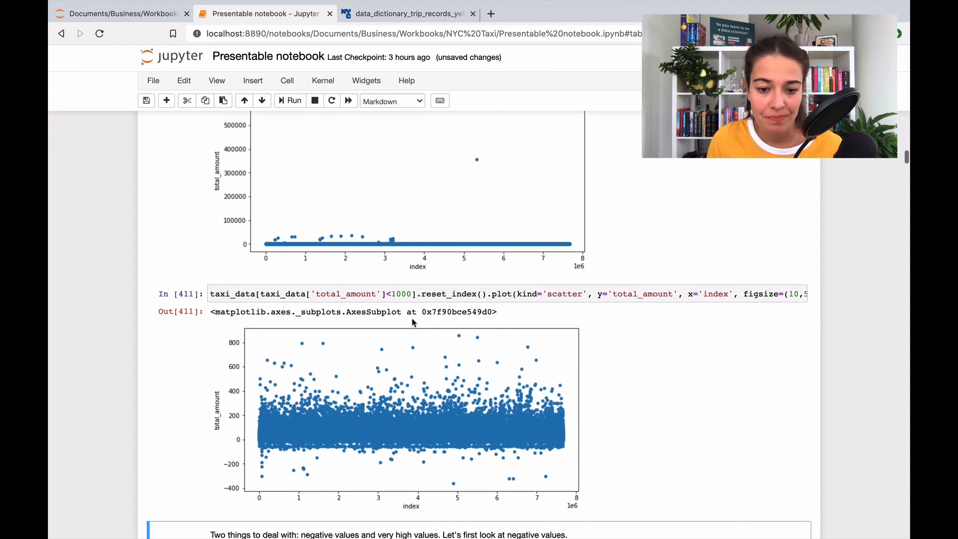
mouse_move(288, 465)
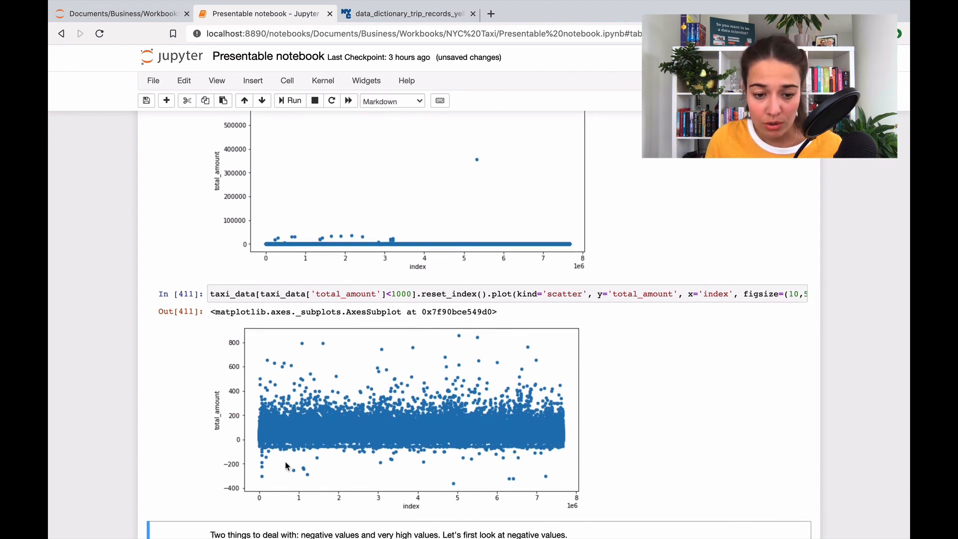
mouse_move(266, 485)
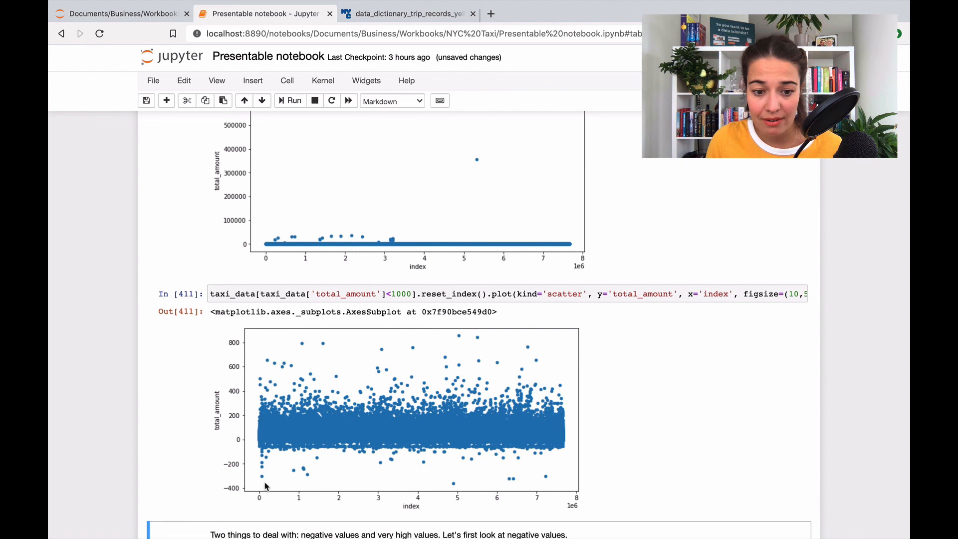
mouse_move(259, 465)
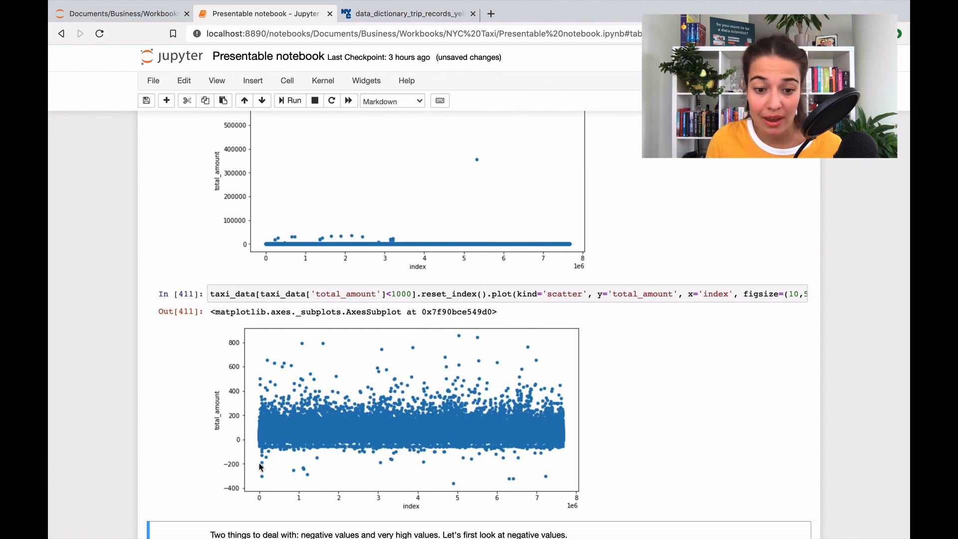
mouse_move(544, 468)
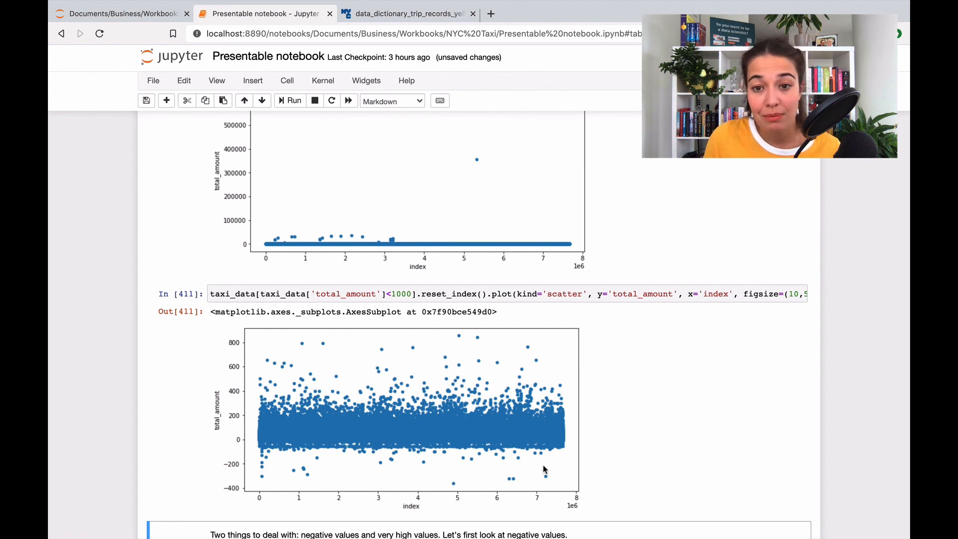
mouse_move(560, 471)
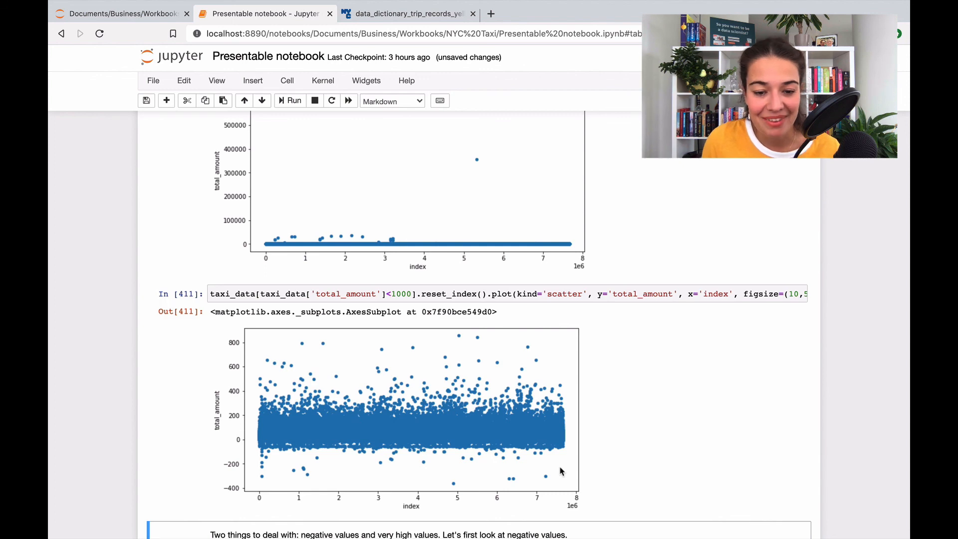
mouse_move(595, 410)
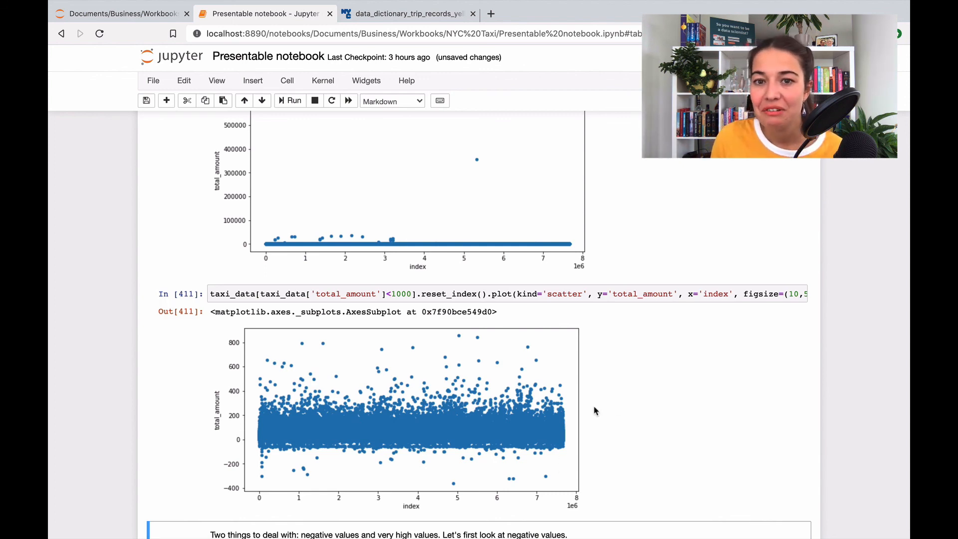
mouse_move(680, 404)
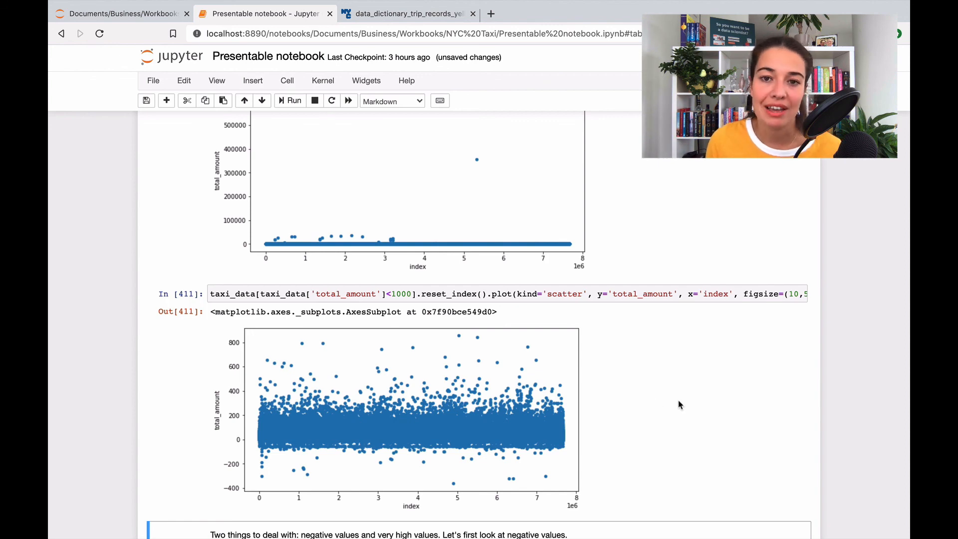
scroll(down, 3)
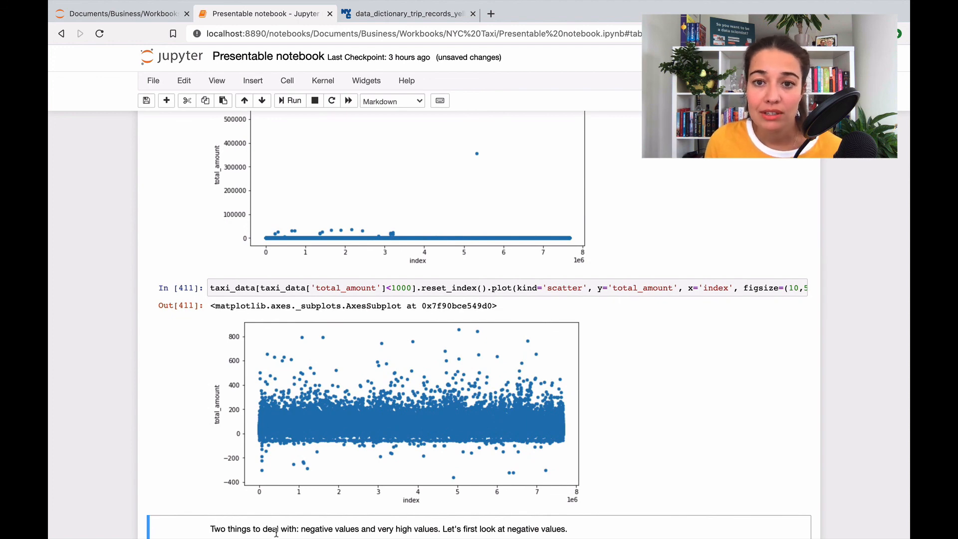
mouse_move(653, 408)
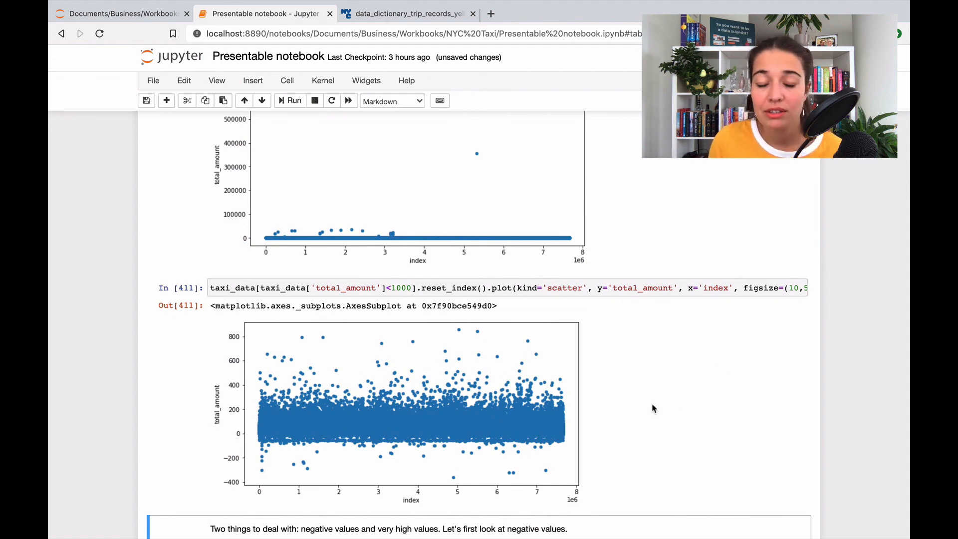